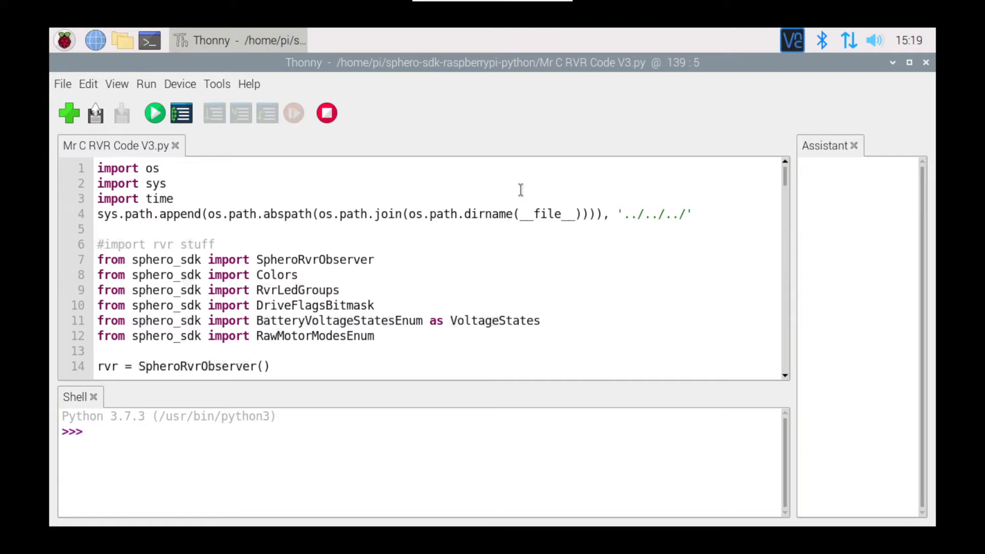
mouse_move(86, 153)
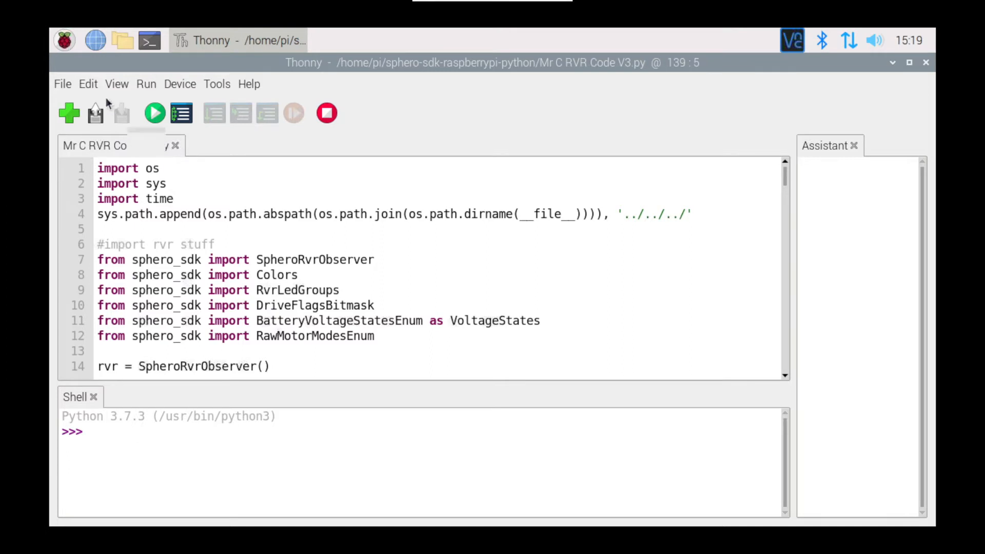
Save the V3 robot script as a new file named 'Mr C RVR Code V4.py'
click(61, 84)
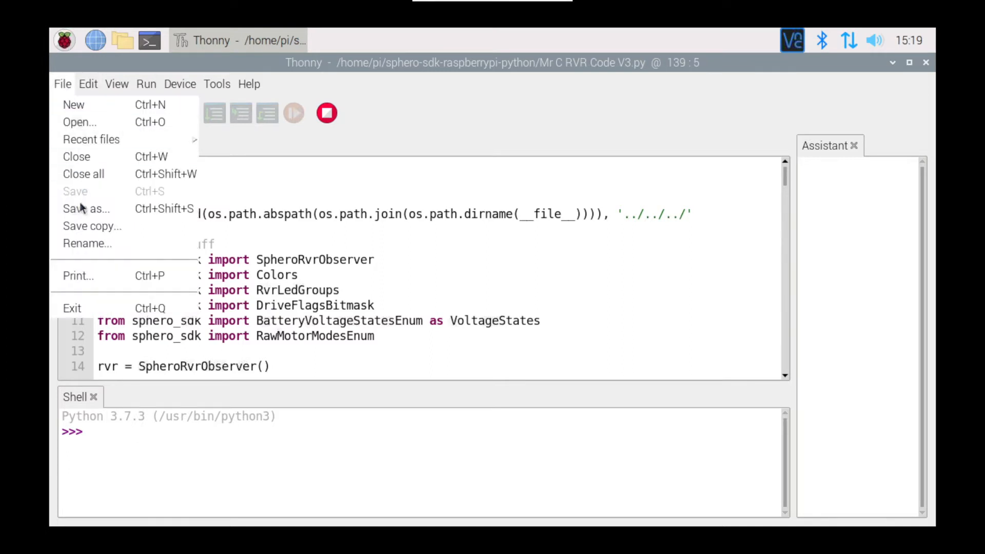
click(86, 209)
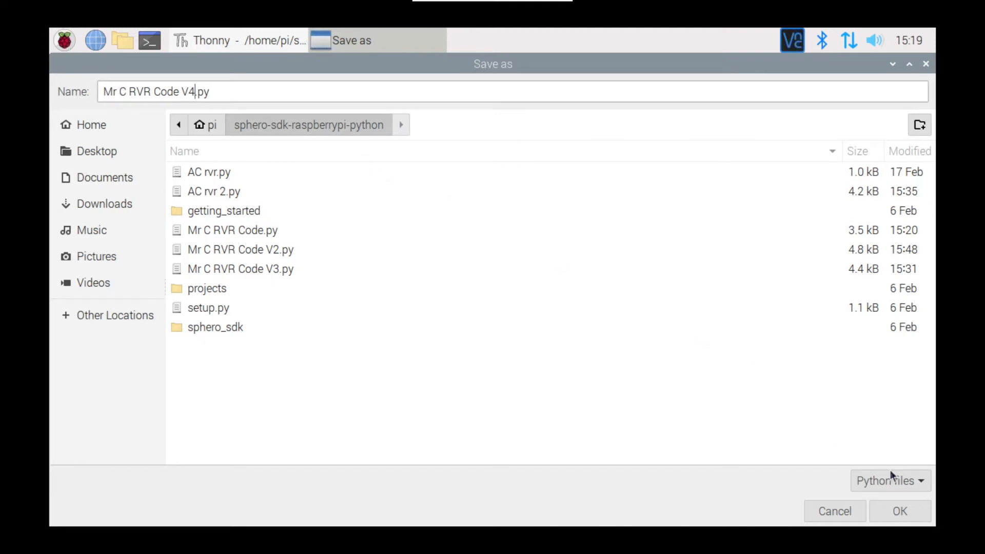
click(898, 511)
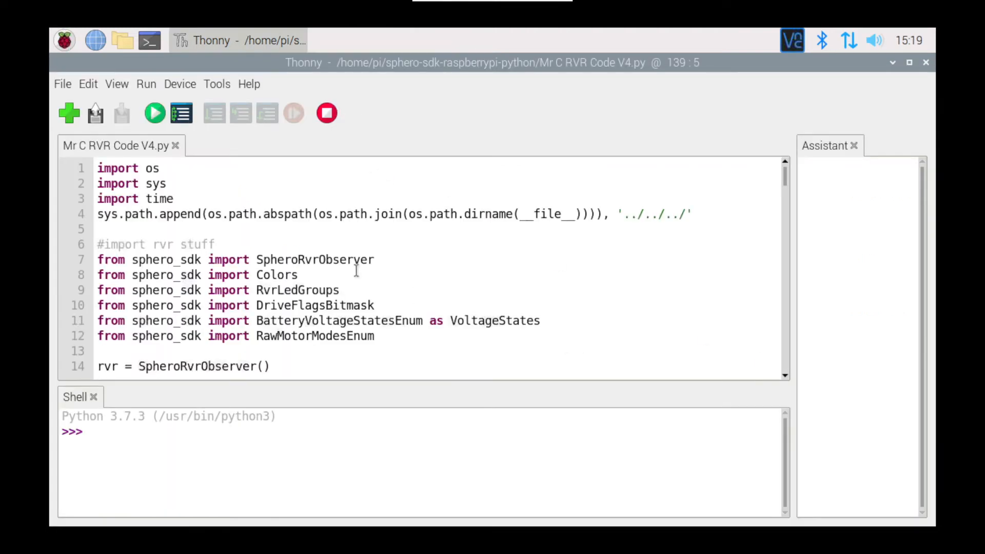
Add 'from sphero_sdk import DriveFlagsBitmask' on line 13 after the existing imports
click(381, 335)
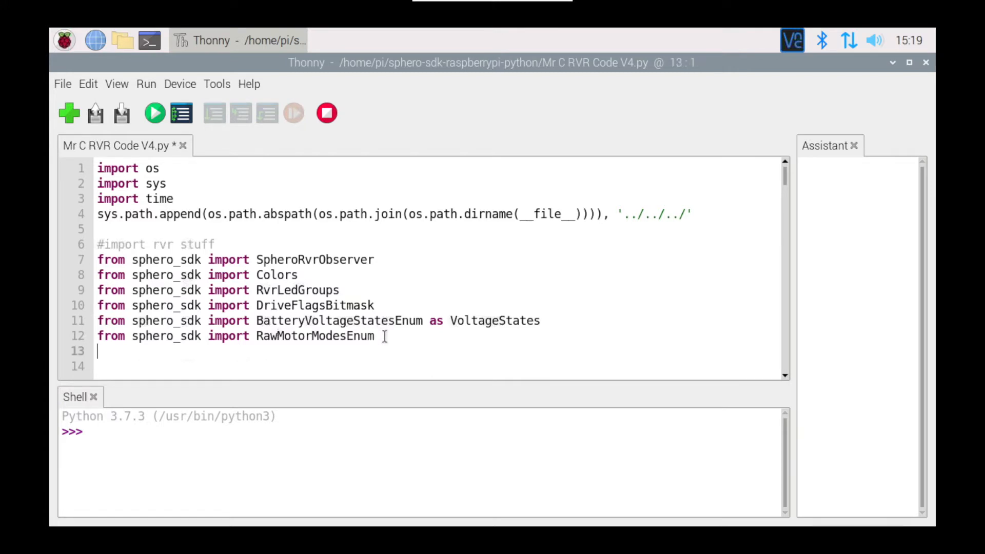
text(from)
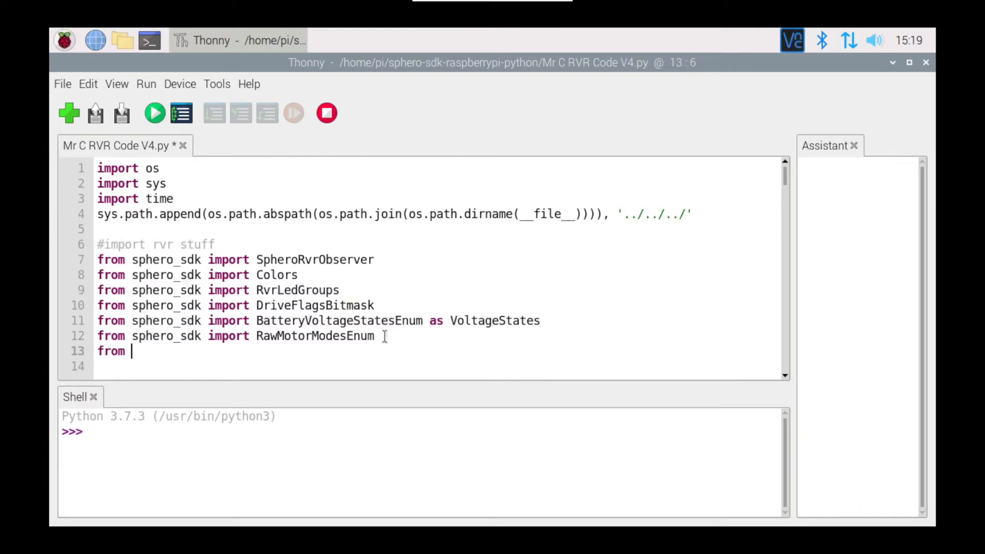
text(sphero)
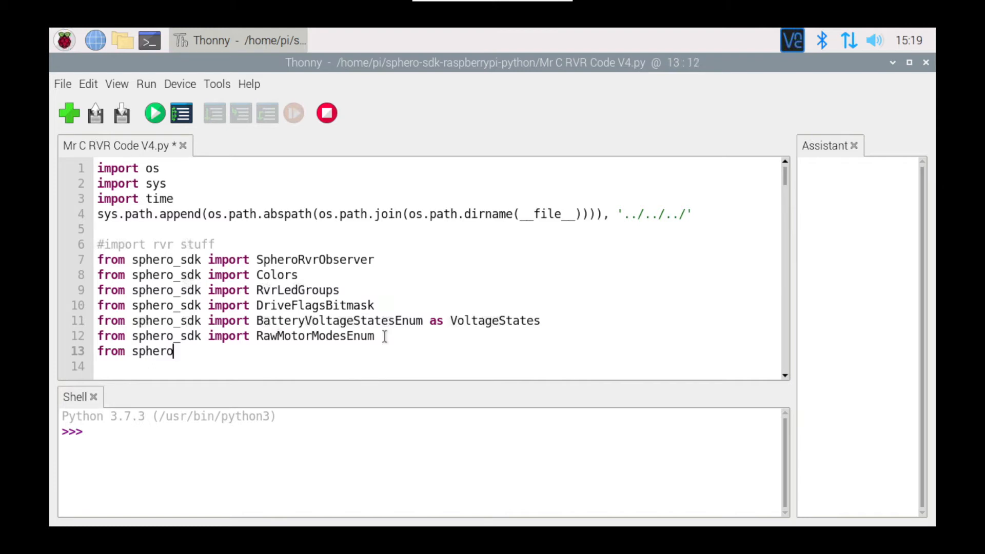
text(_sdk)
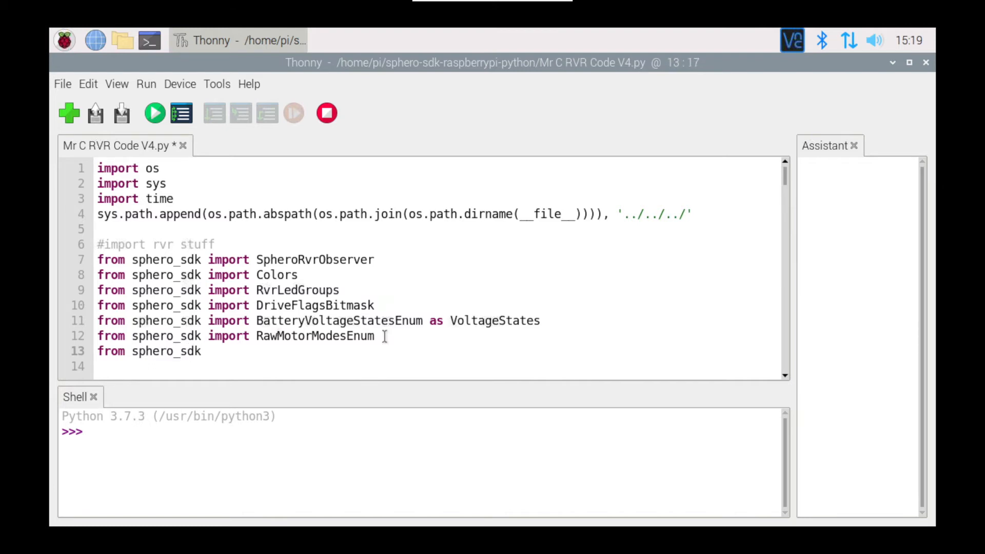
text(import)
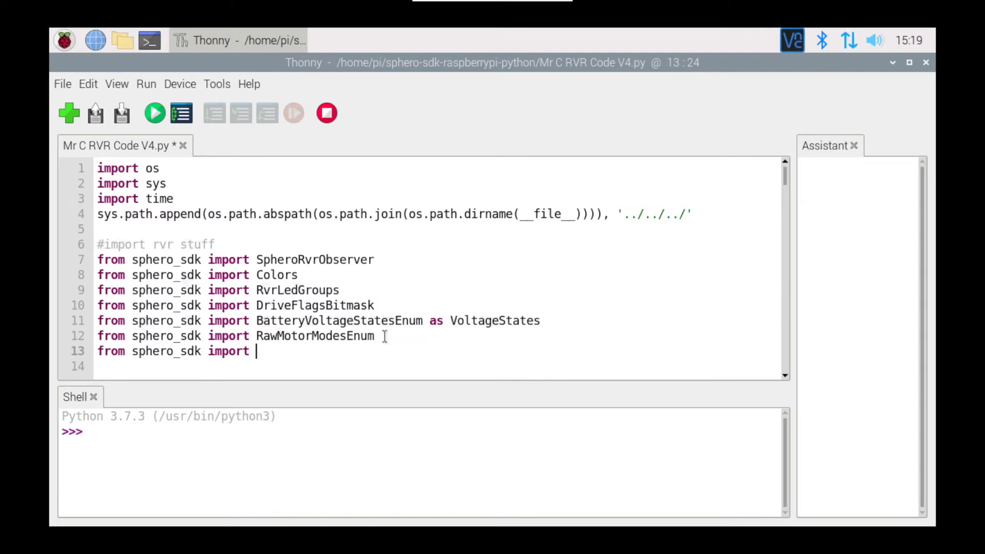
text(Drive)
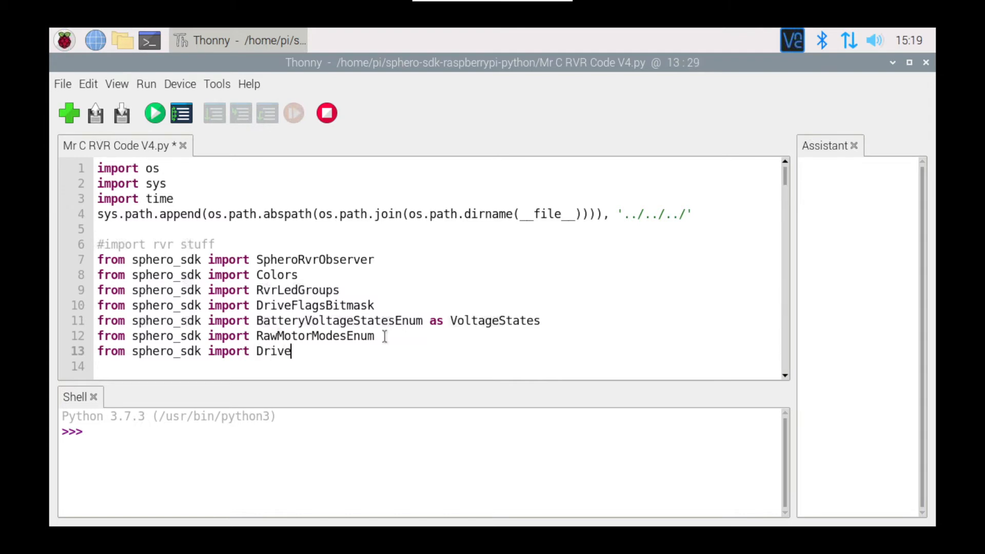
text(FlagsBi)
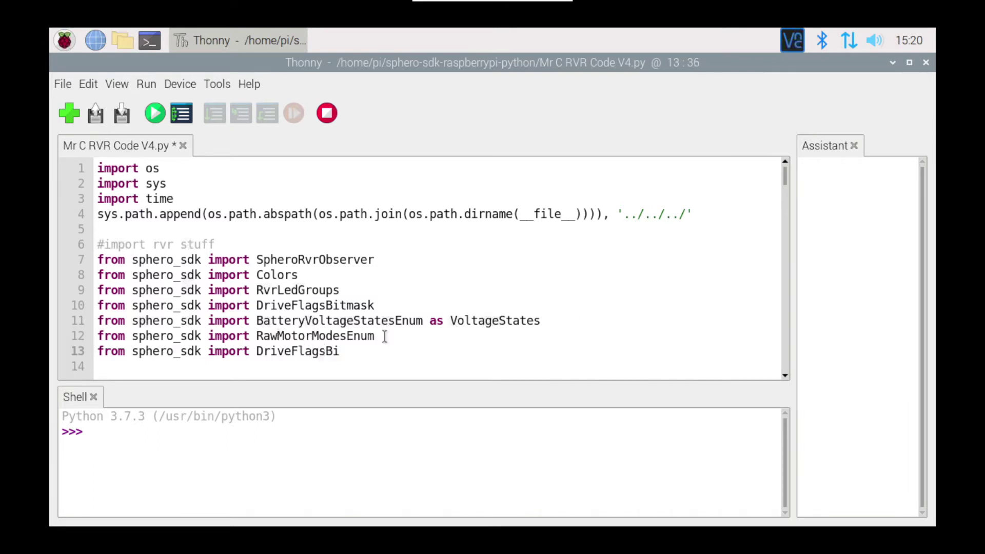
text(tmask)
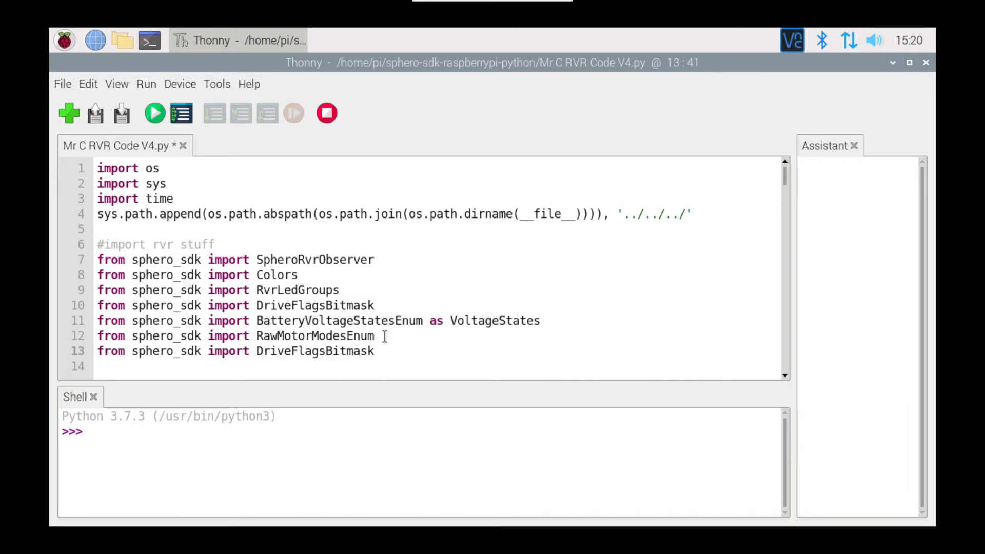
click(374, 351)
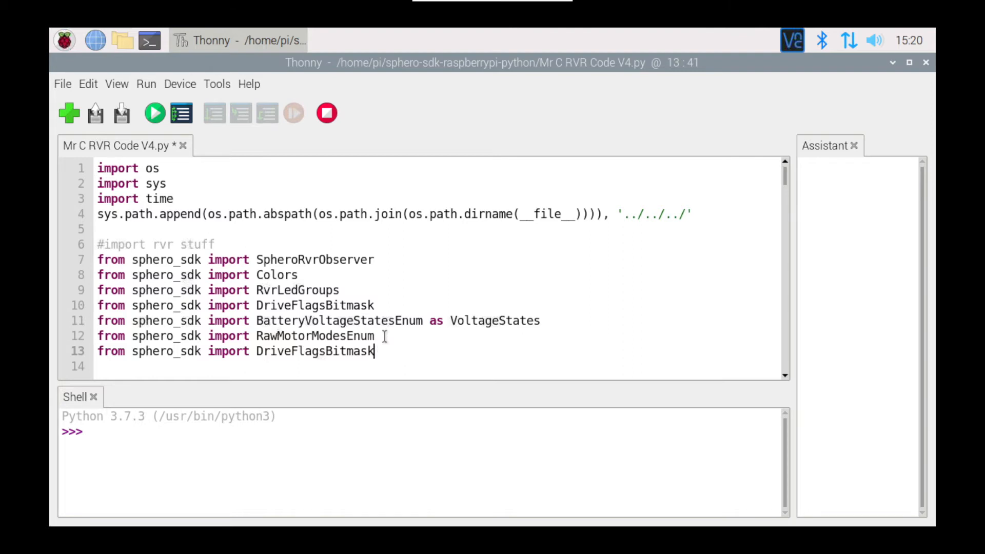
Add blank lines after the DriveReverse function, before LightsAllOn
scroll(down, 3)
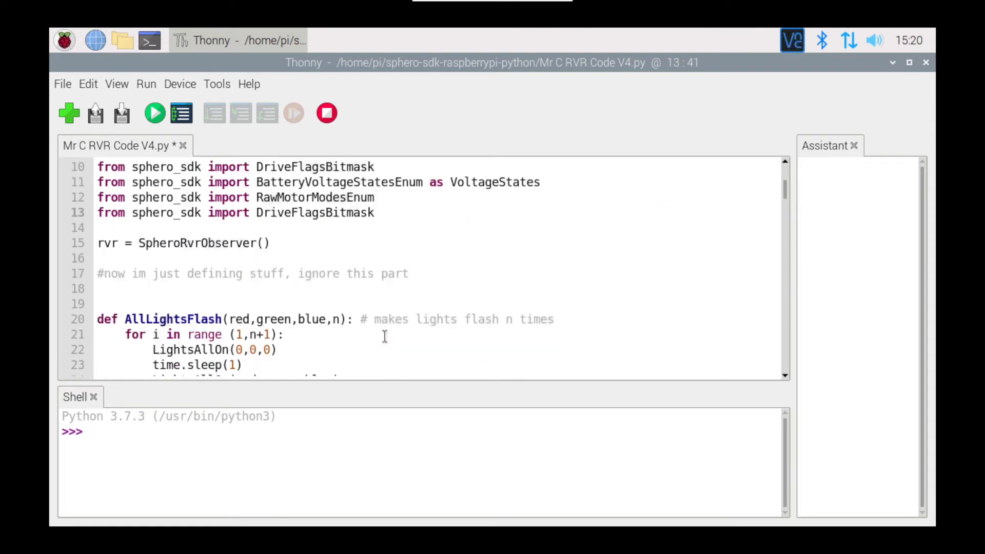
click(373, 212)
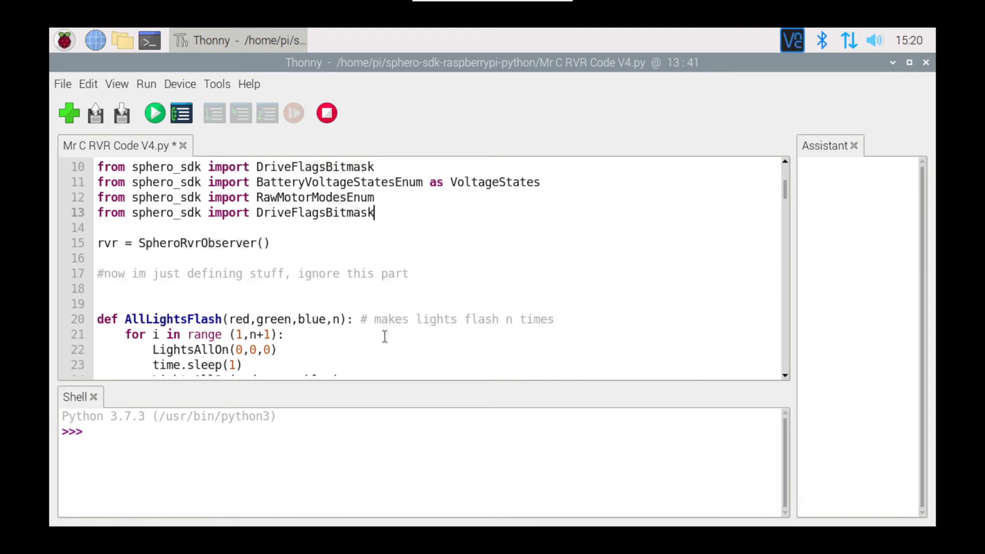
scroll(down, 3)
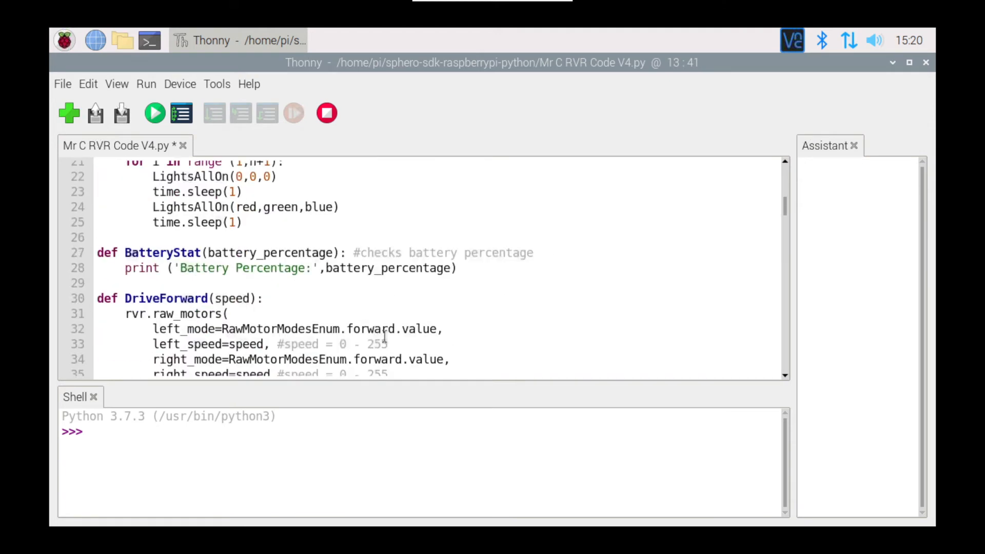
scroll(down, 3)
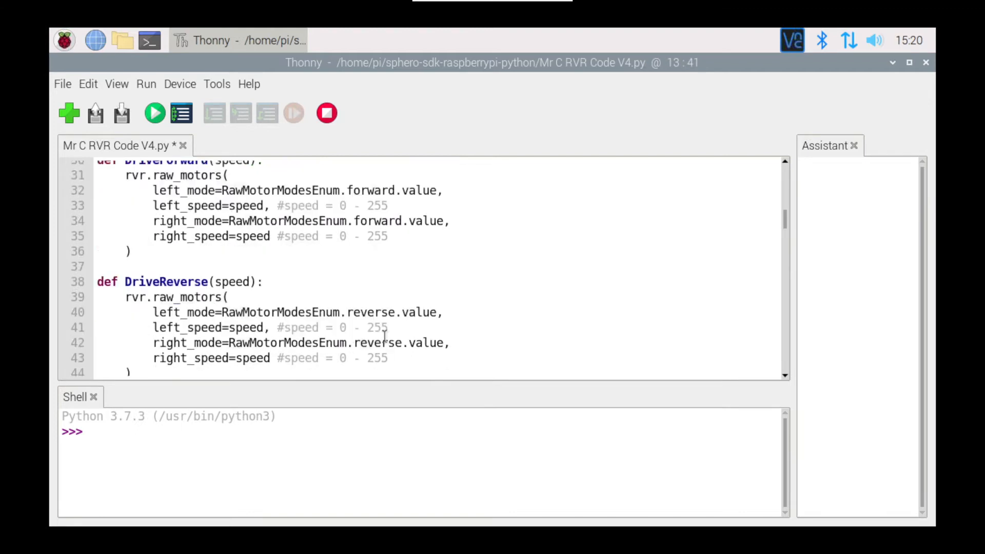
scroll(down, 3)
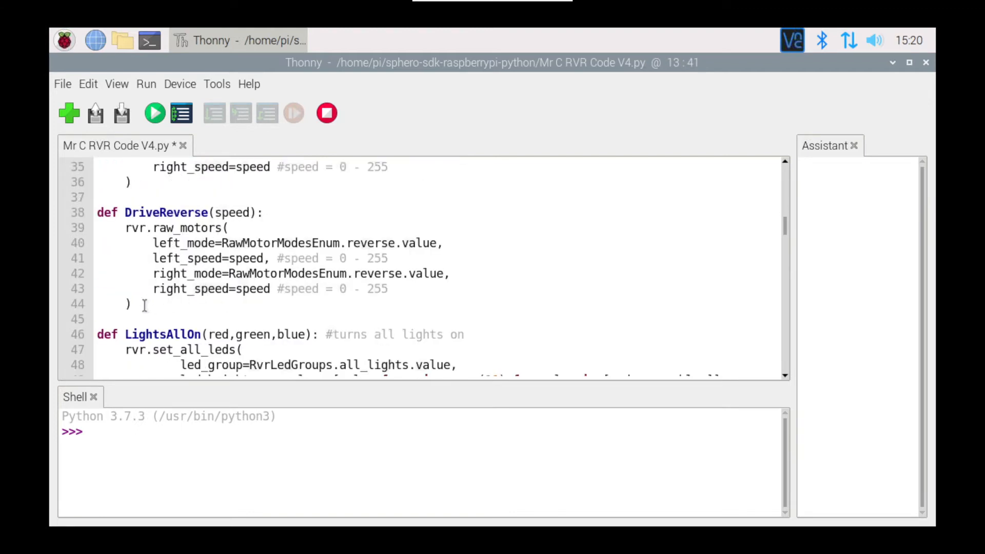
click(128, 305)
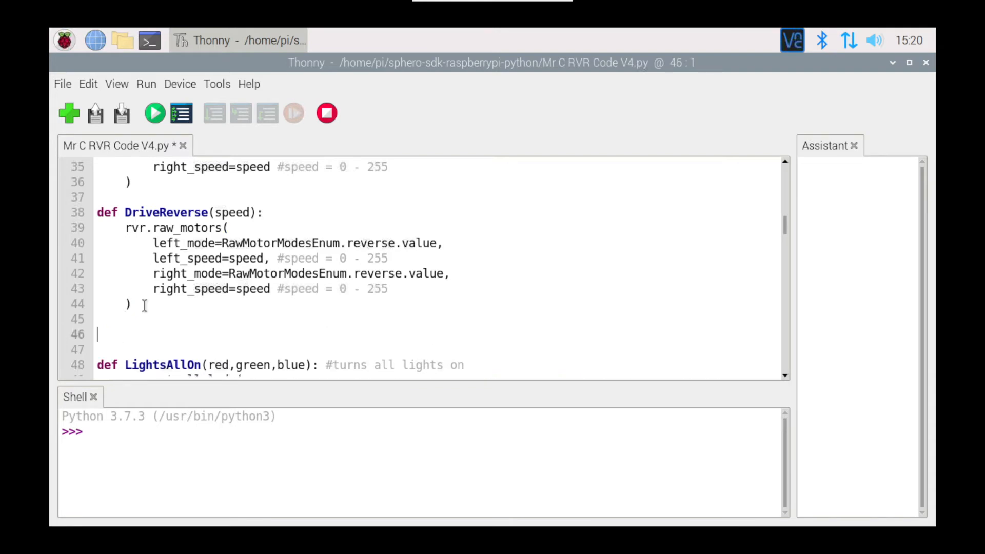
Write the function header 'def DriveWithHeading(sp,head):'
text(def DriveWithHeadin)
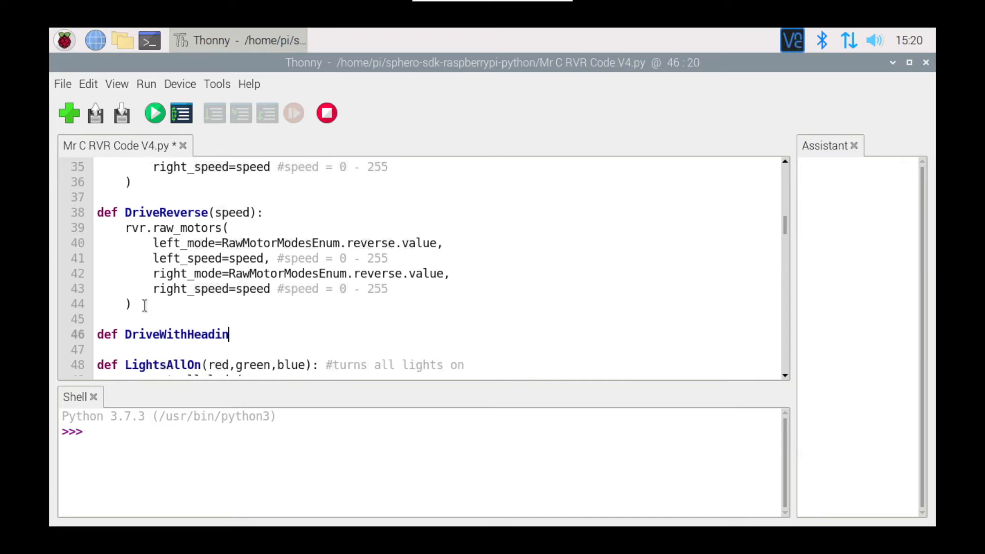
text(g()
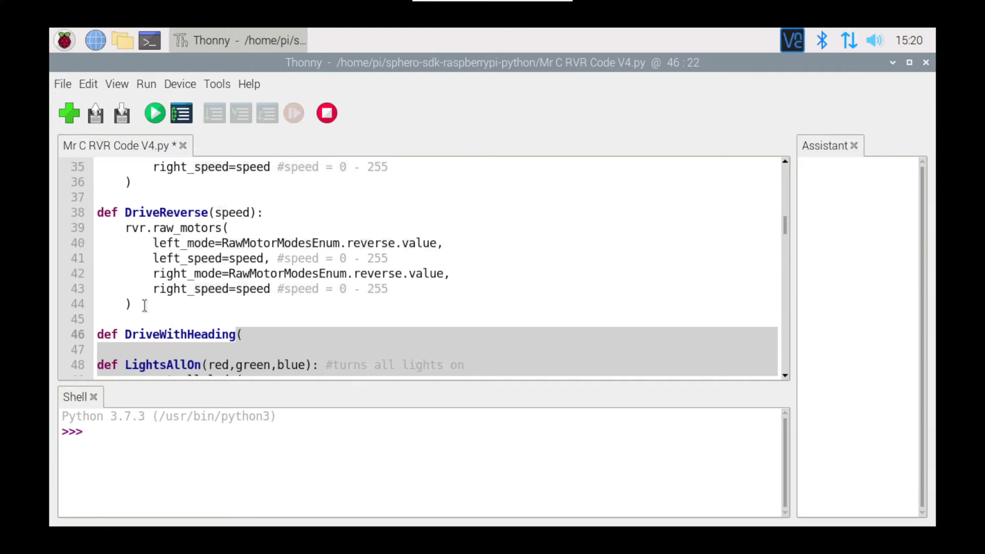
click(243, 333)
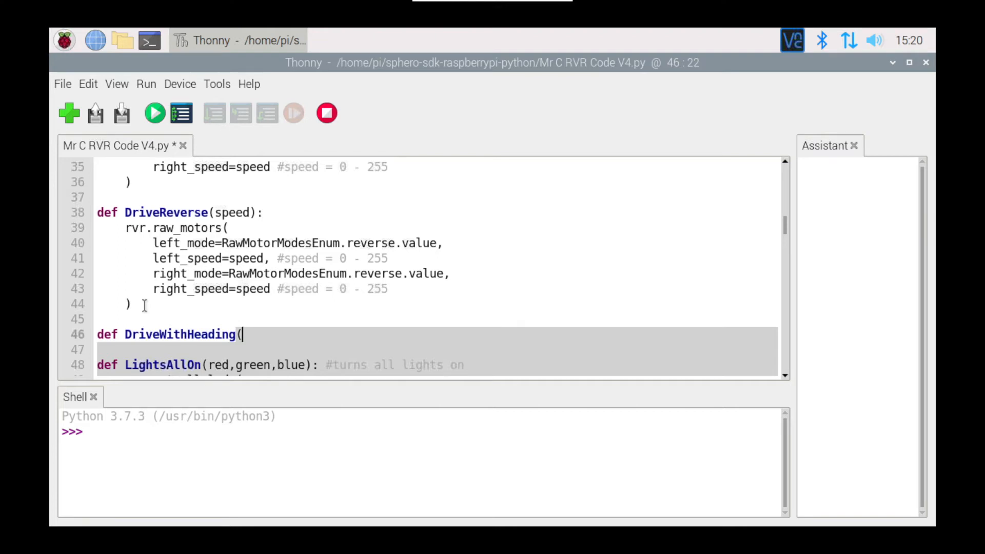
text(sp)
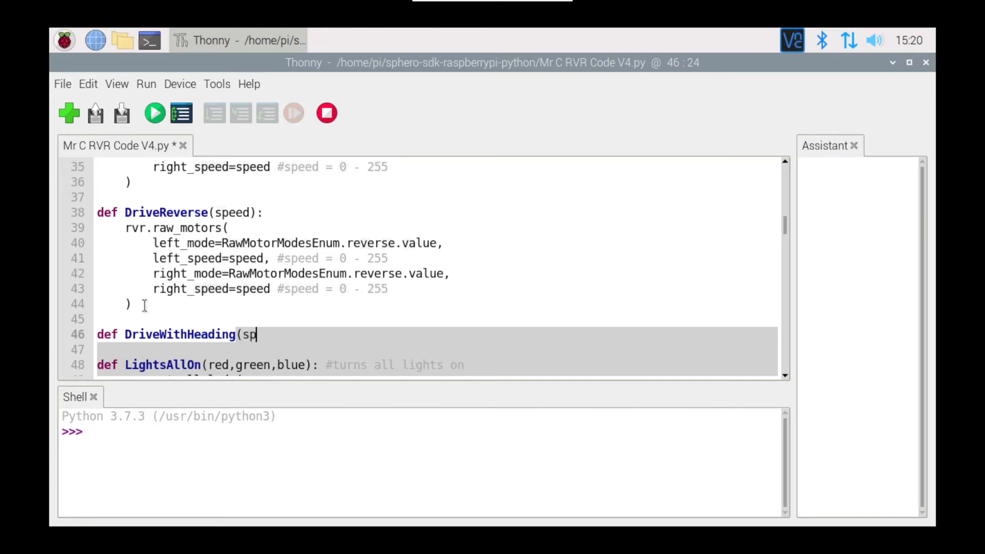
text(,head)
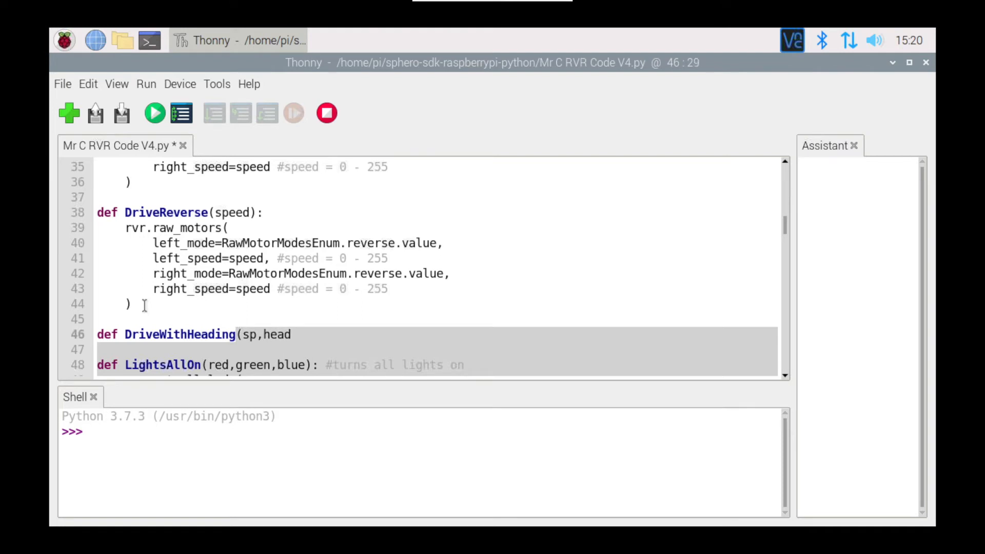
text():)
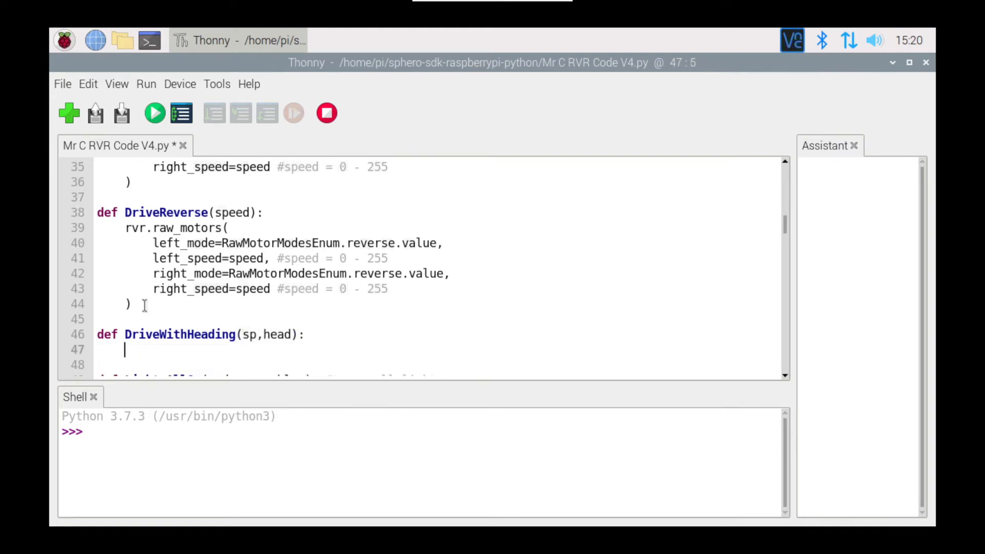
Begin the function body with 'rvr.drive_with_heading'
text(rvr.)
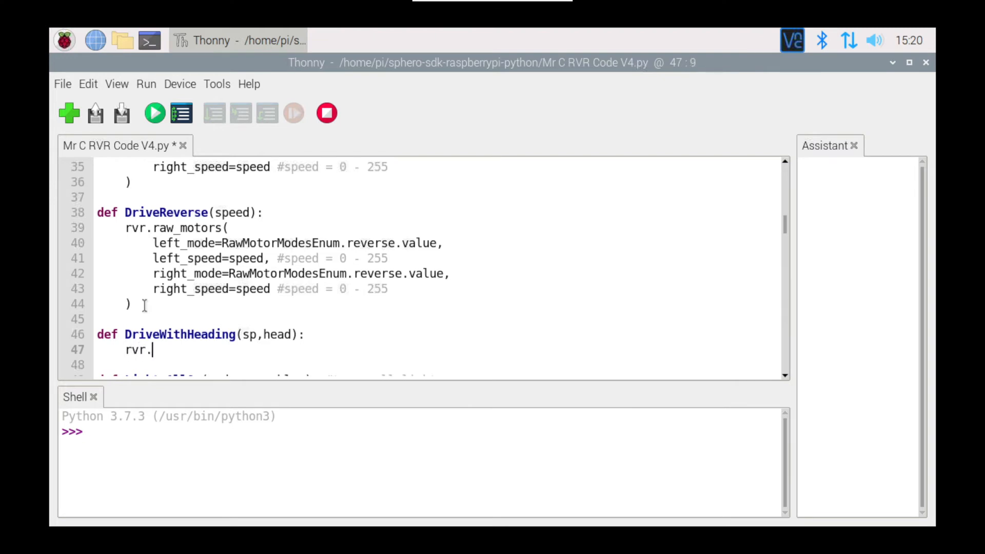
text(drive)
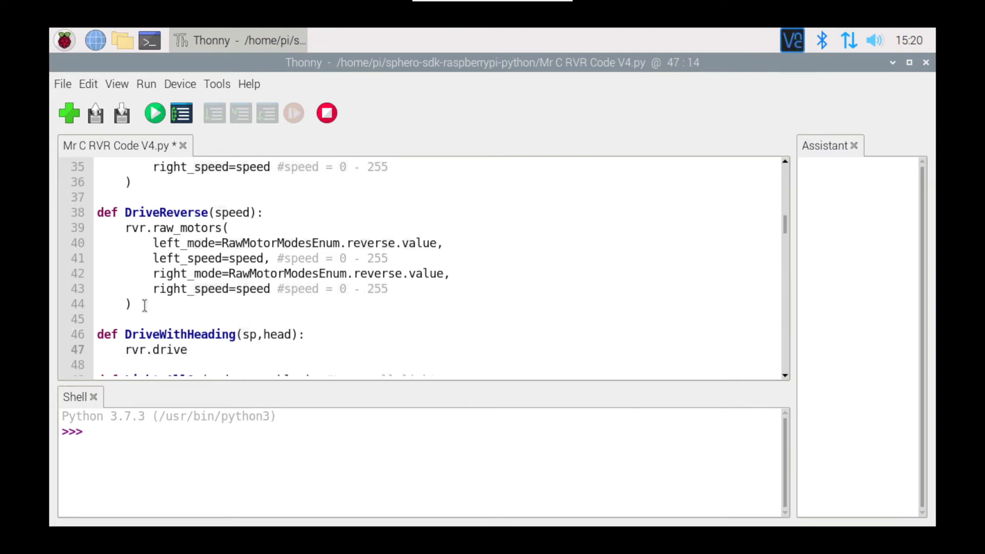
text(_with)
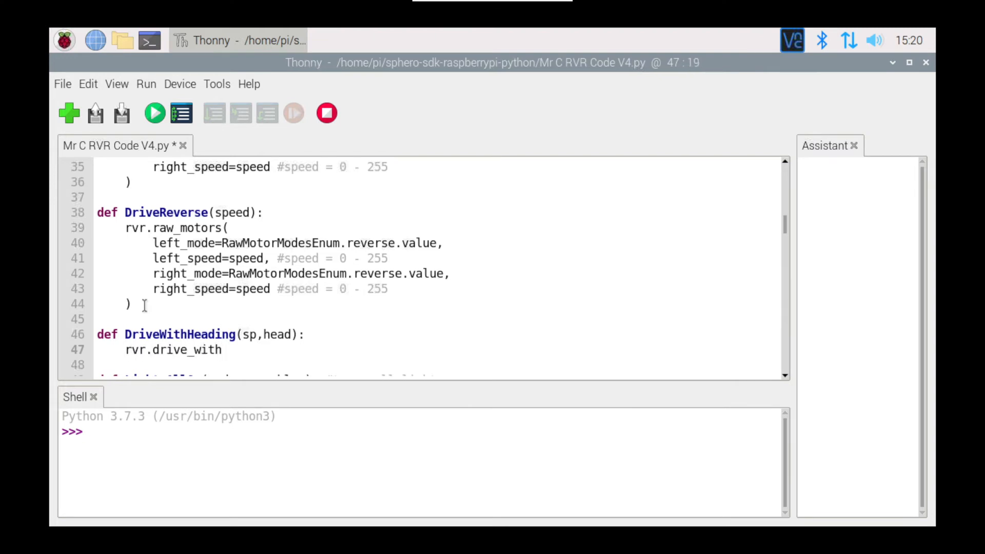
text(_head)
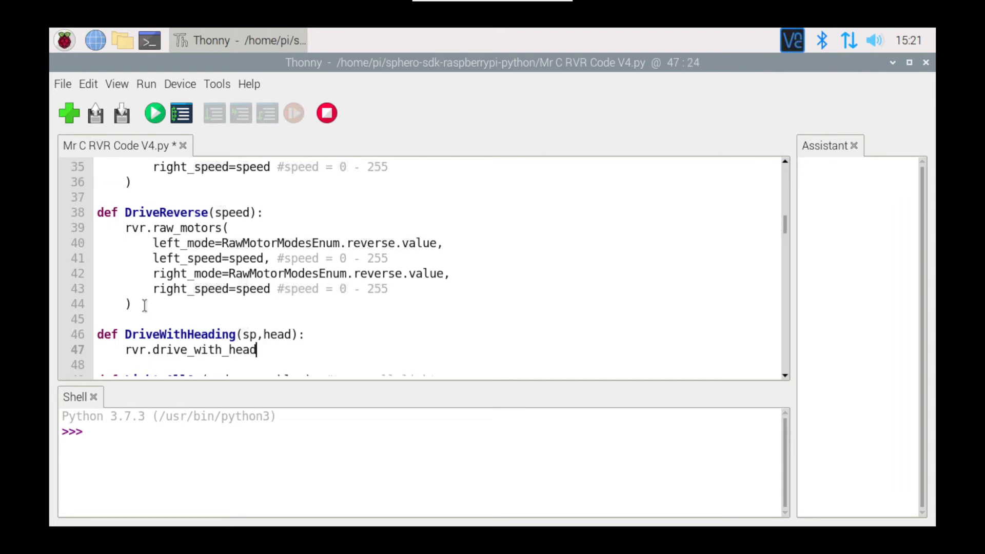
text(ing)
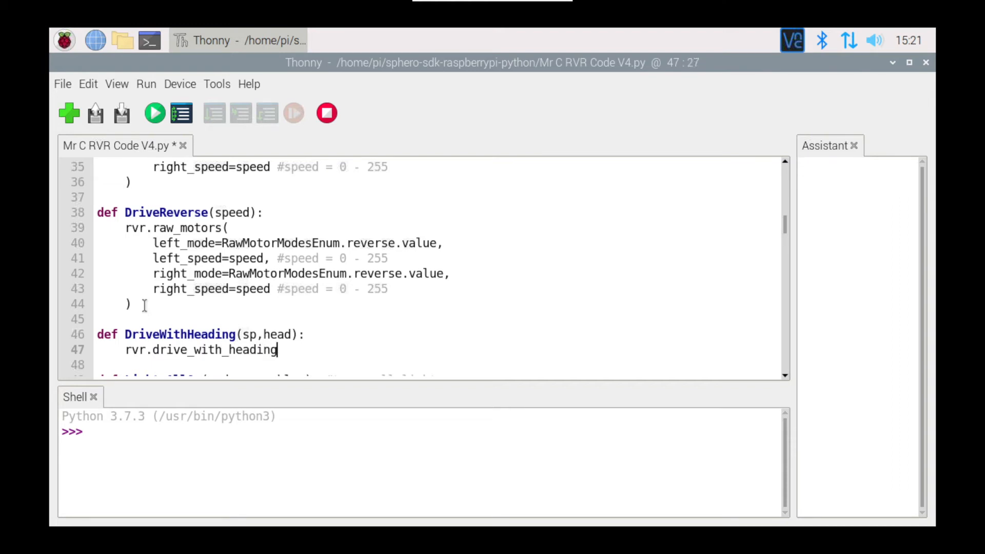
Add parentheses to the drive_with_heading call and start a 'speed' argument line inside
text(()
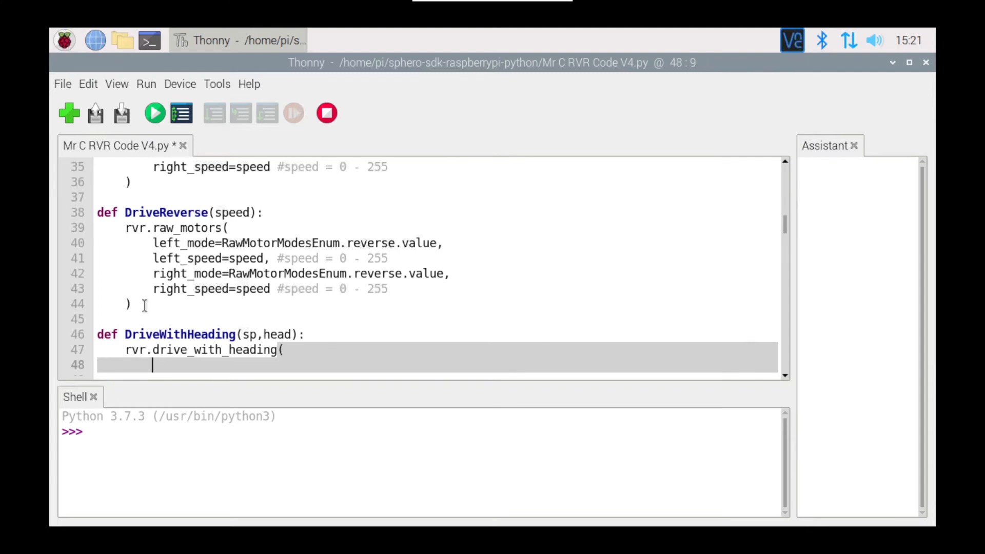
scroll(down, 3)
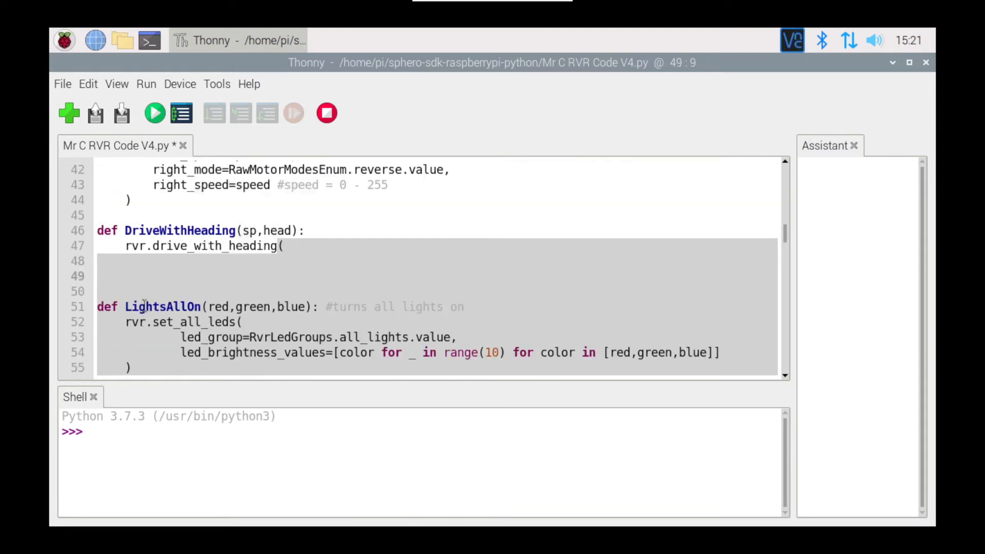
text())
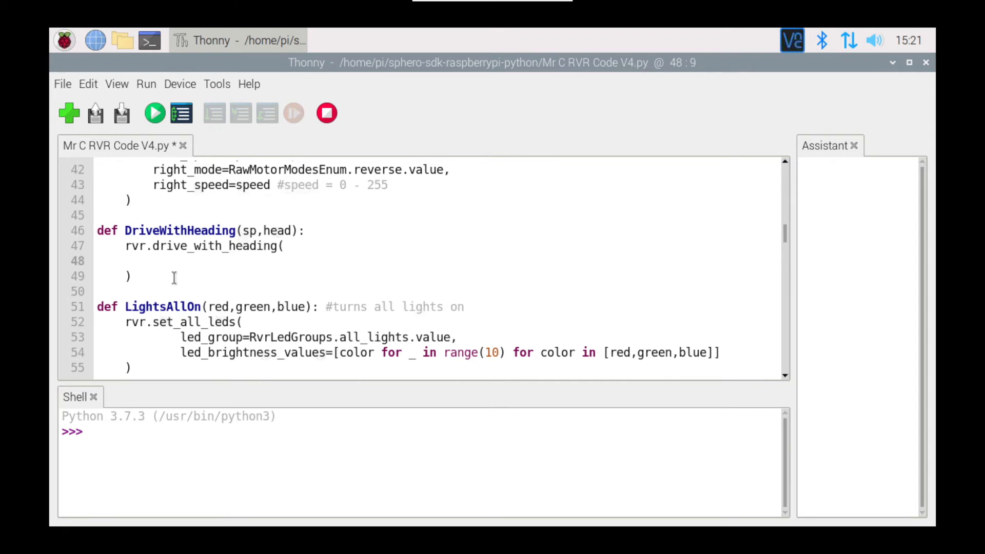
click(154, 260)
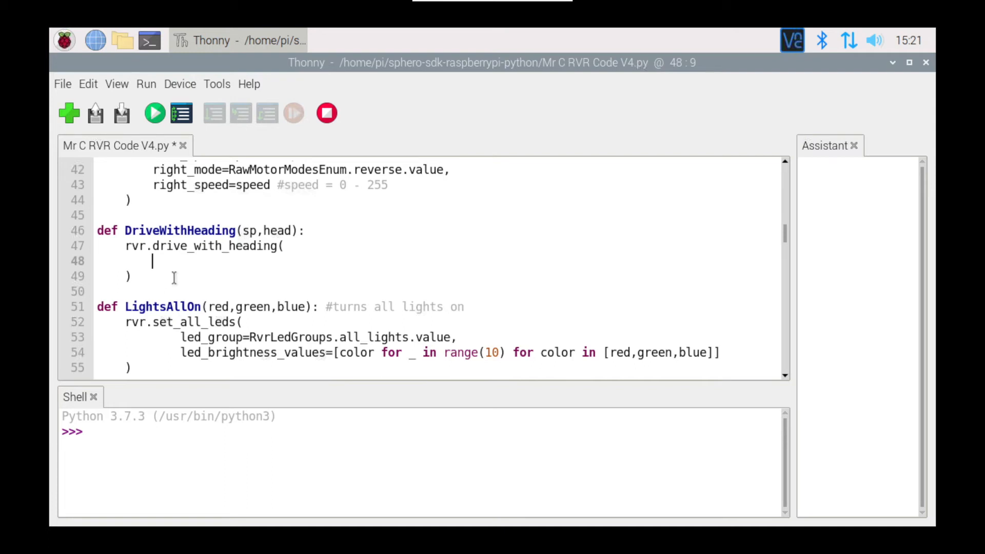
text(spe)
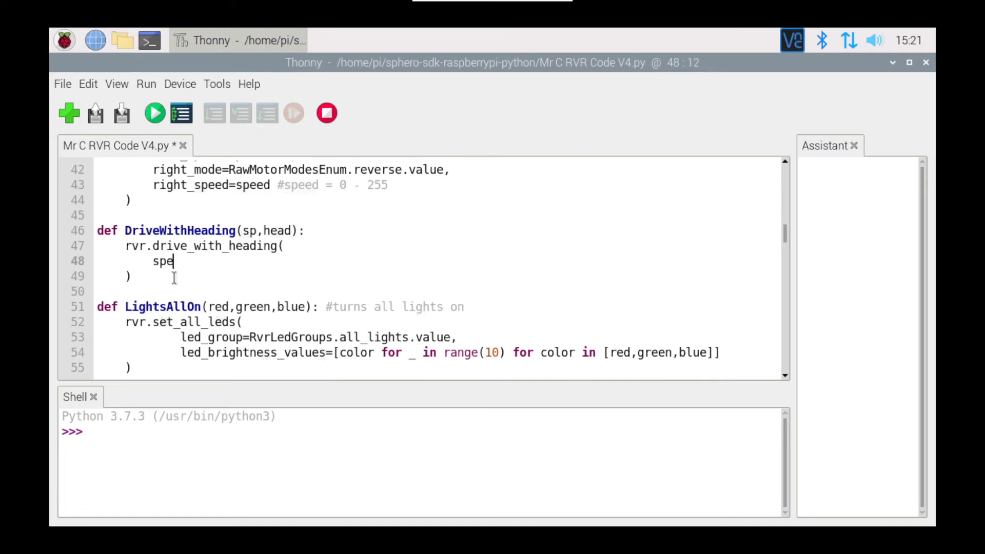
text(ed)
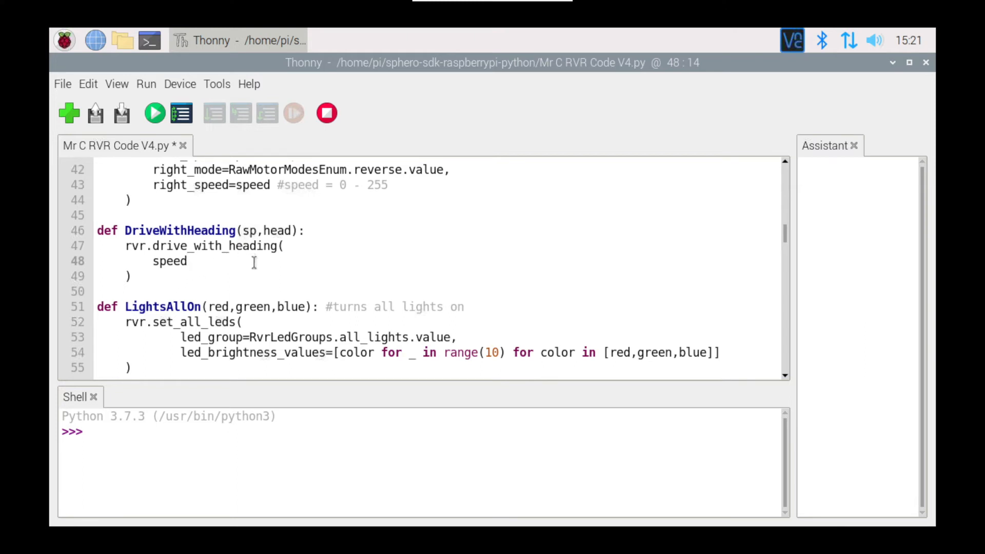
click(188, 261)
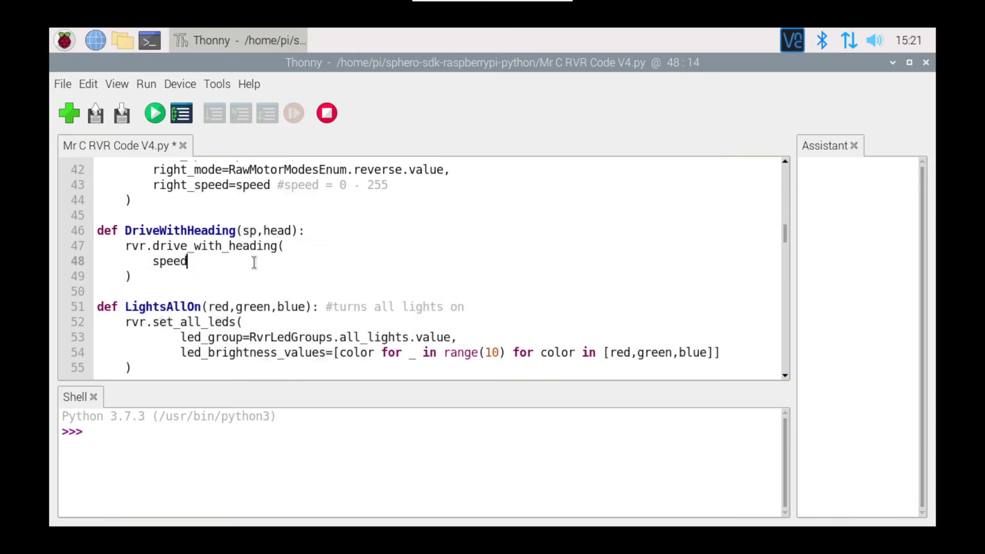
Pass speed=sp and heading=head as the first two arguments
text(=s)
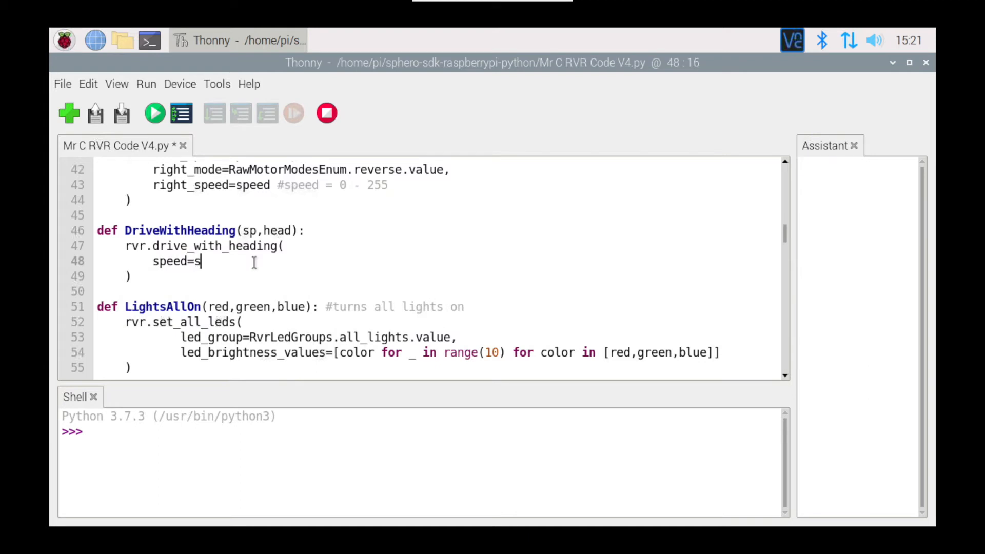
text(p)
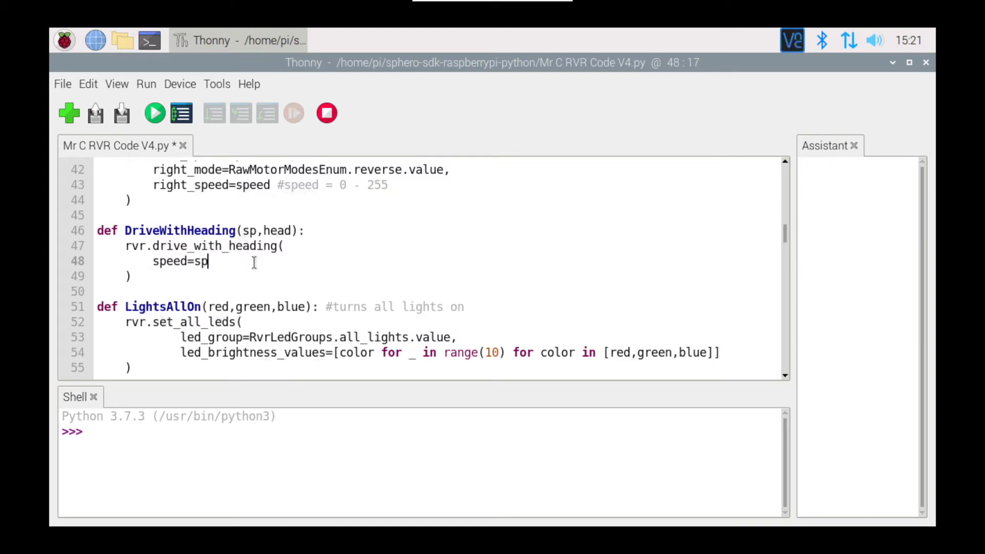
key(Return)
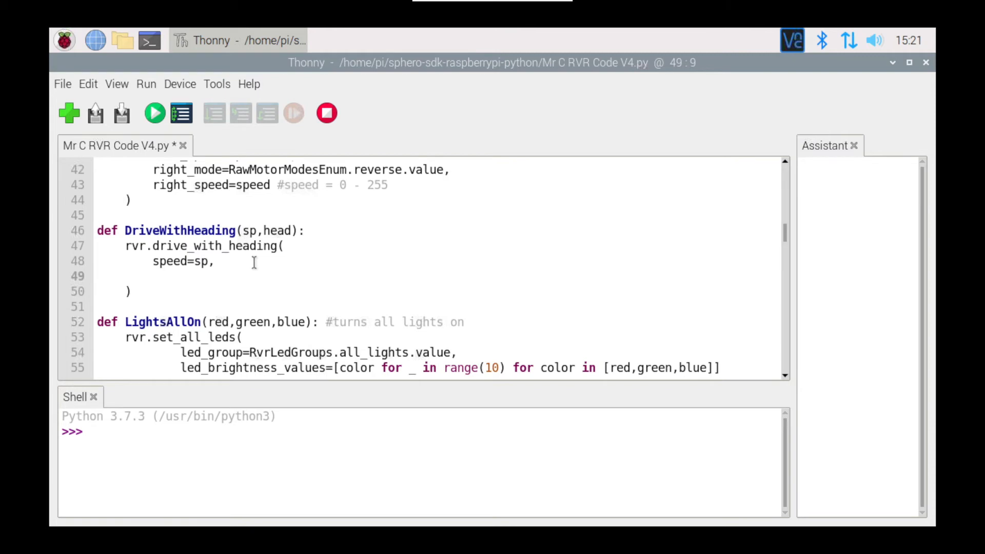
click(153, 276)
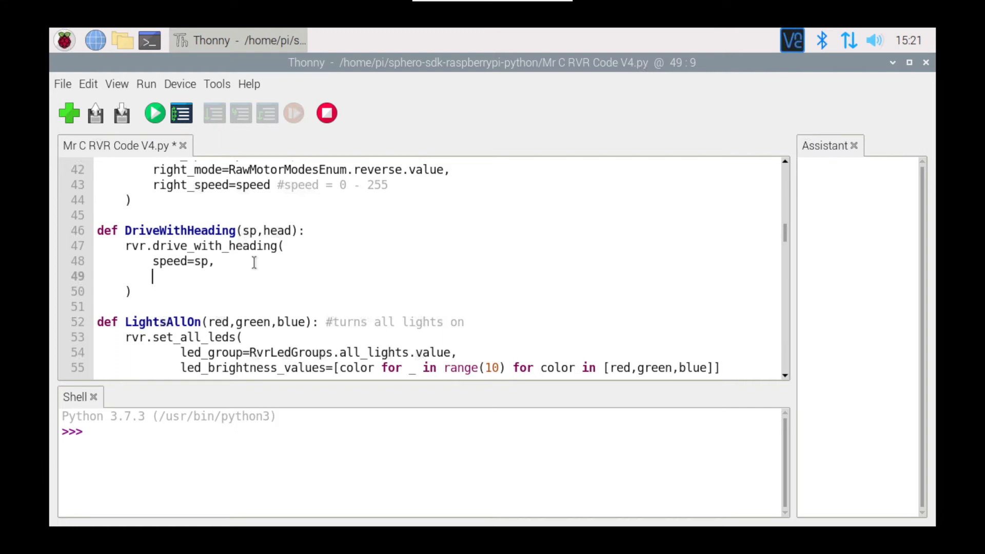
text(heading)
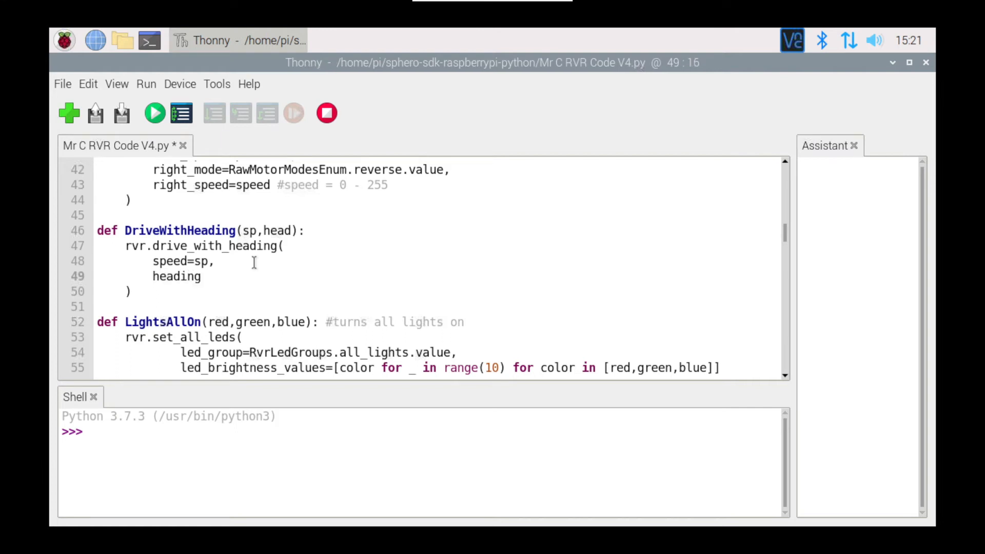
text(=)
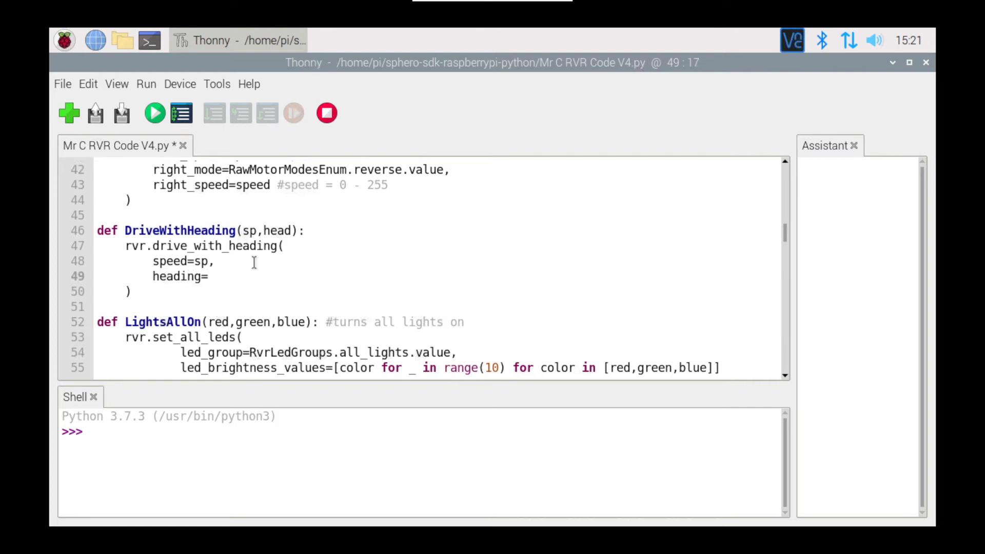
click(209, 276)
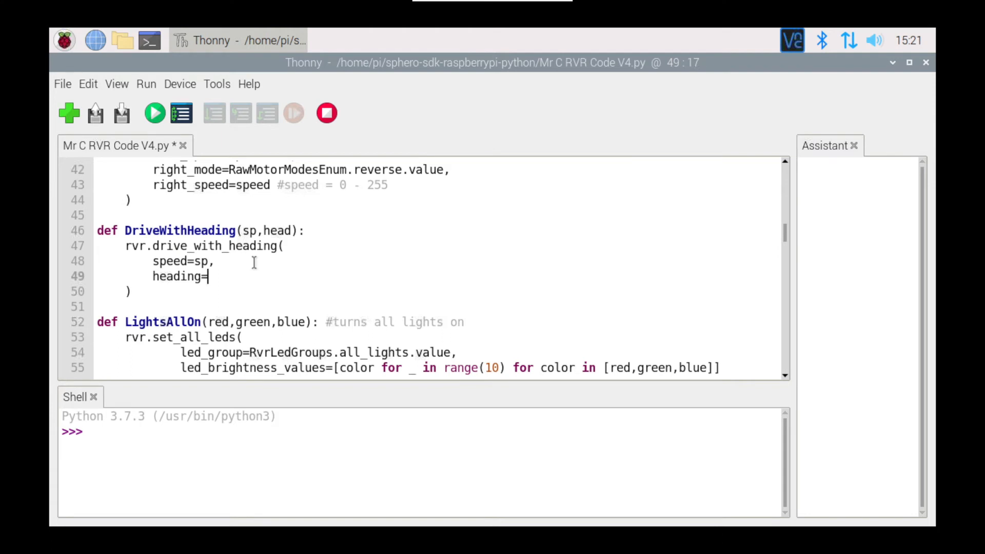
text(hea)
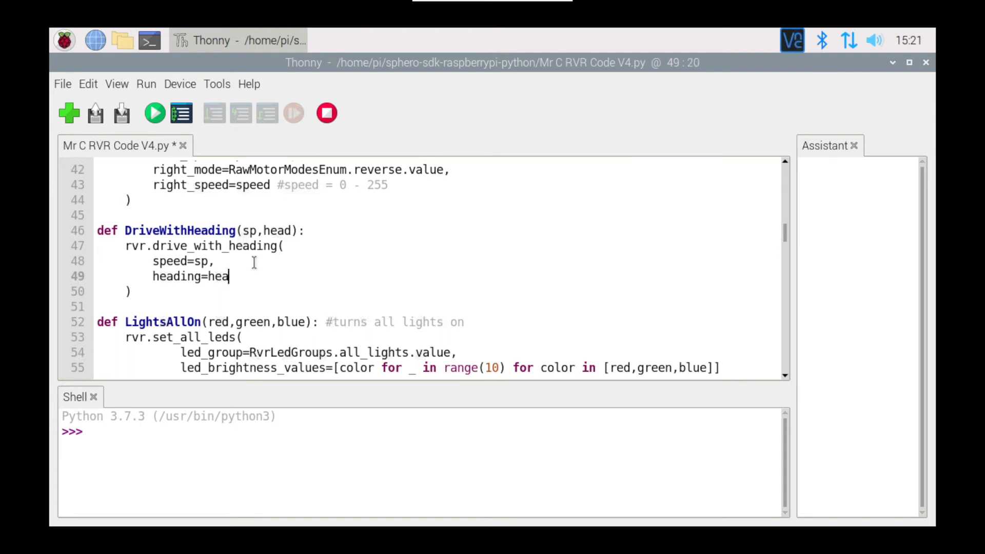
text(d,)
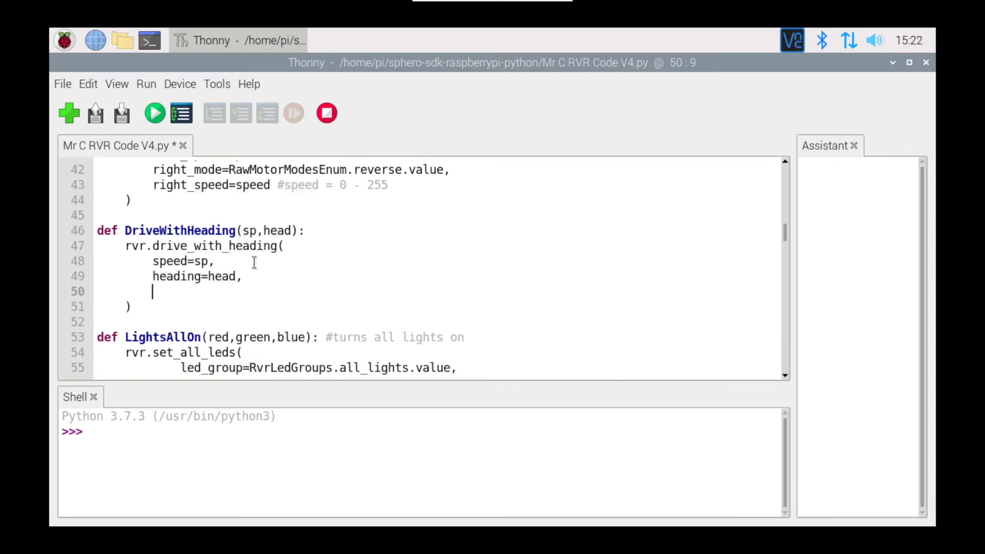
Add the argument flags=DriveFlagsBitmask.none.value, autocompleting the bitmask name
text(flags)
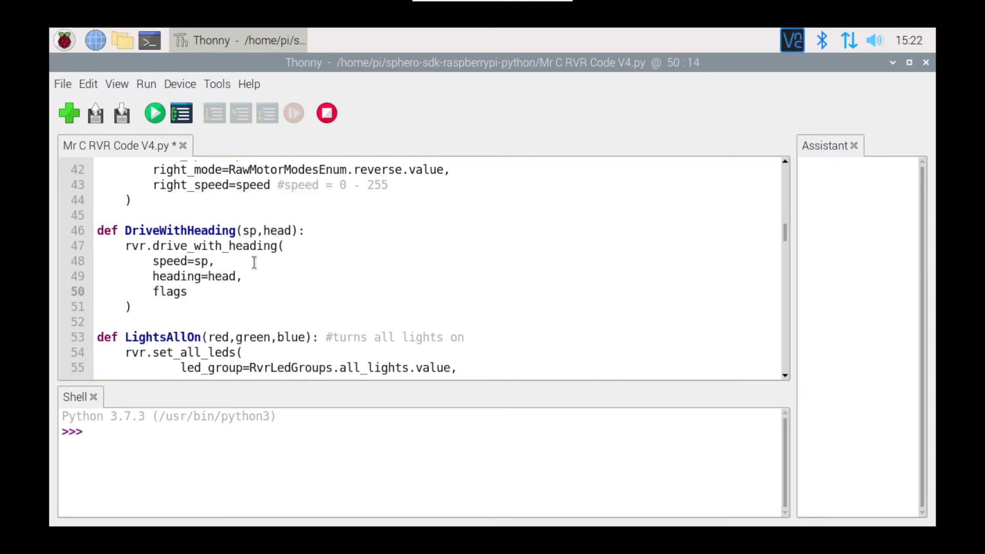
text(=DriveF)
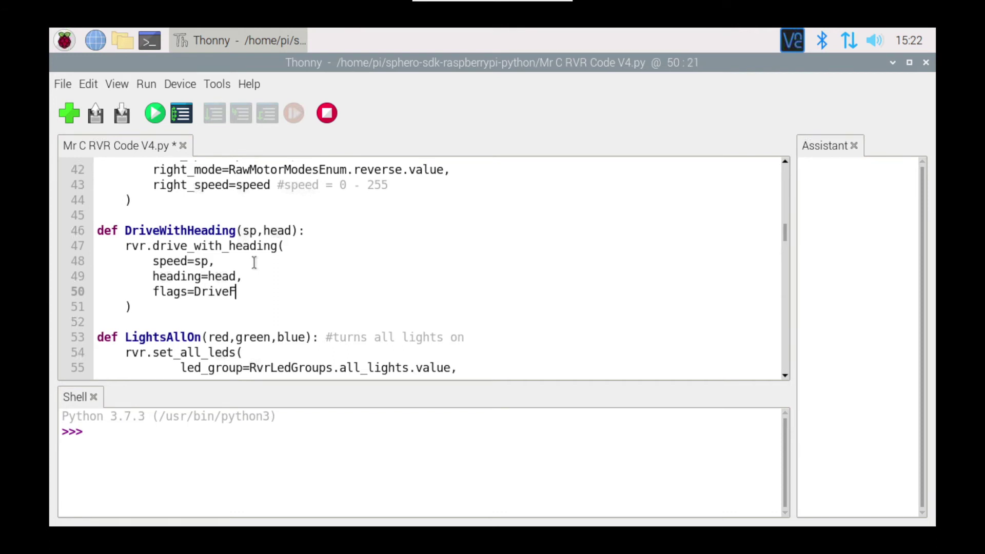
text(lags)
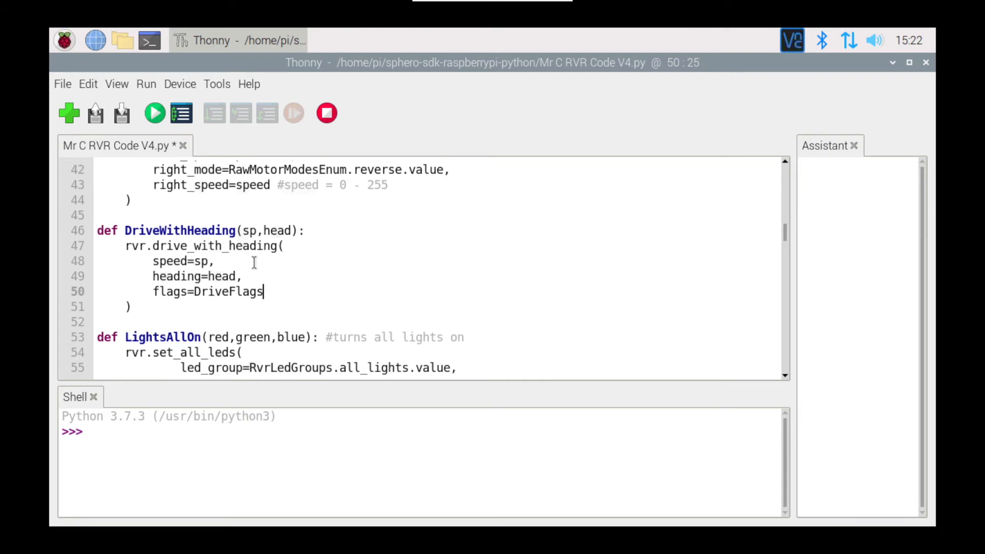
text(Bis)
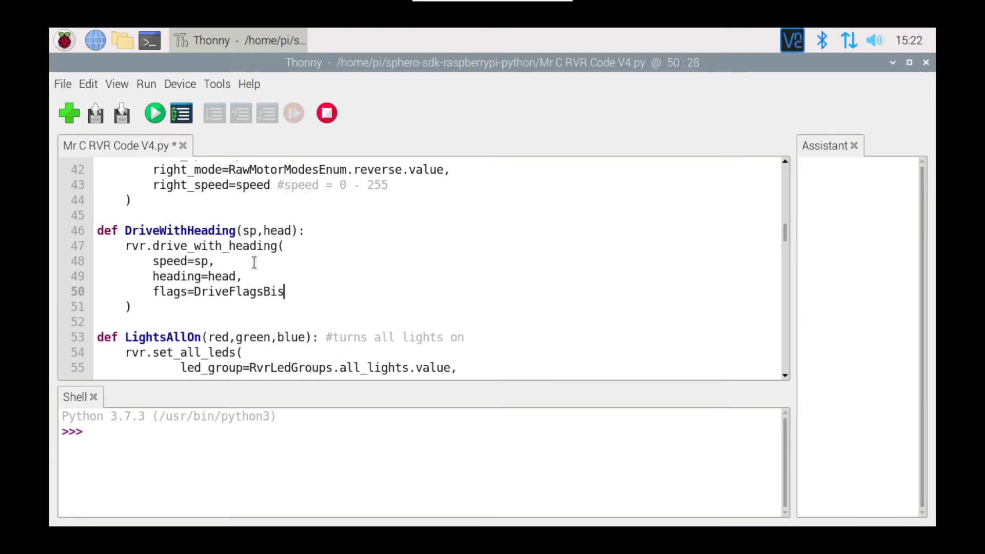
key(BackSpace)
text(tmask)
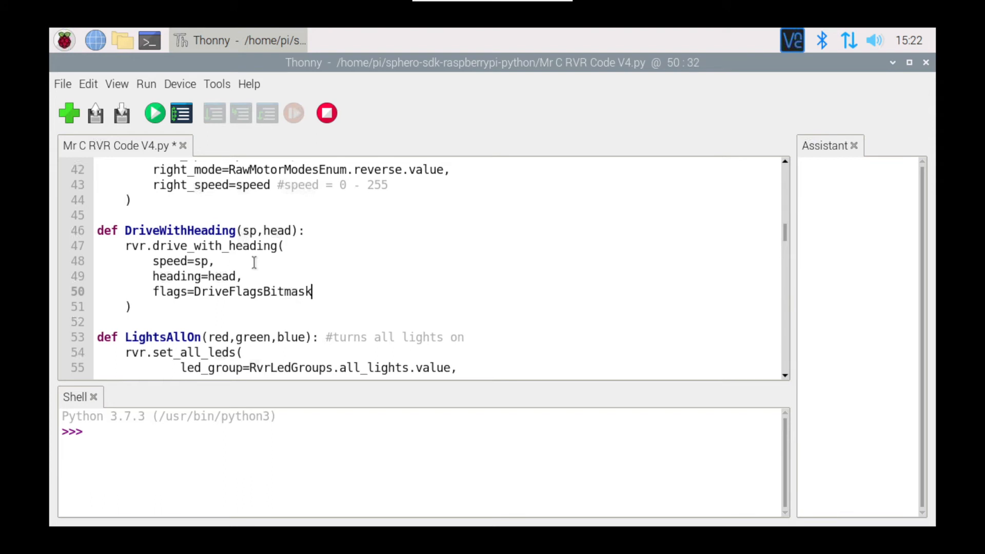
text(.none)
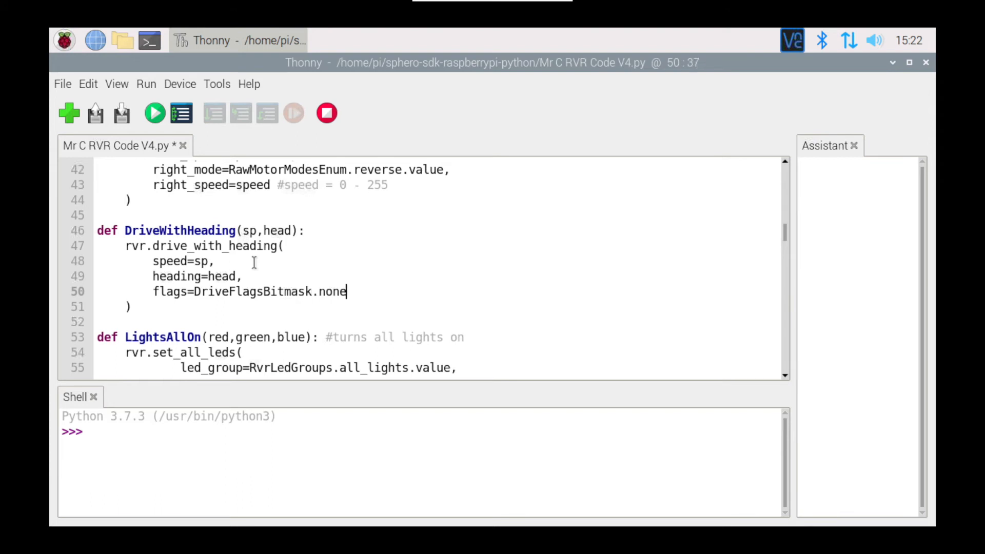
text(.valu)
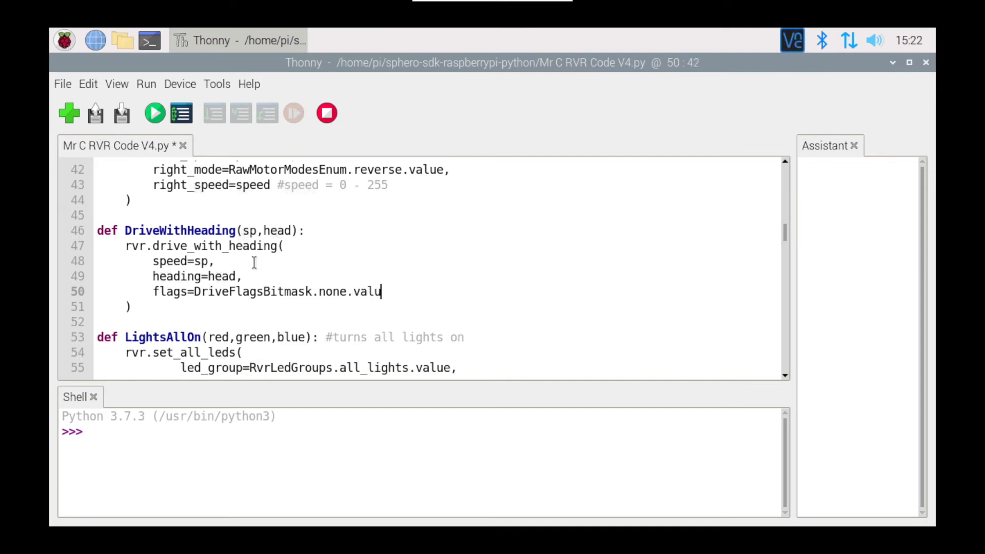
text(e)
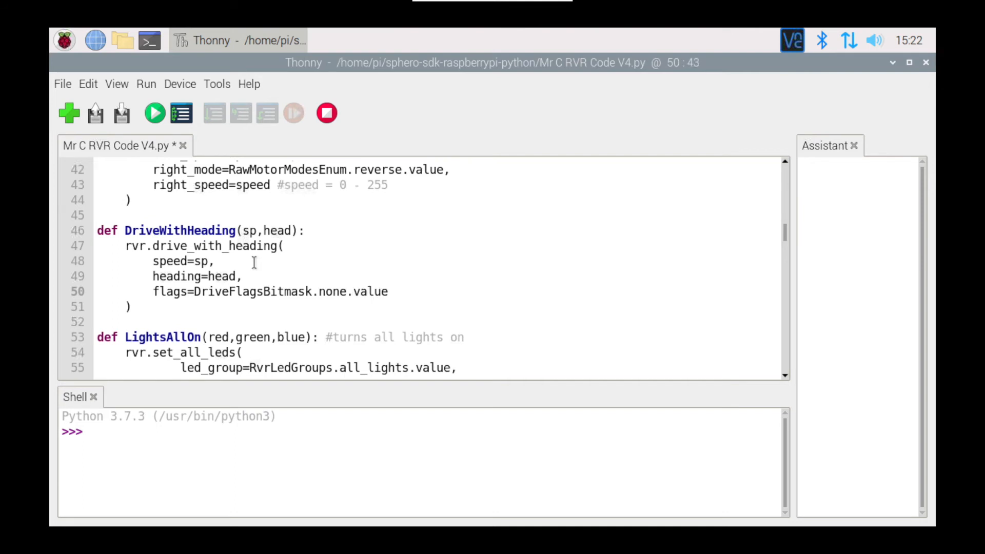
mouse_move(264, 288)
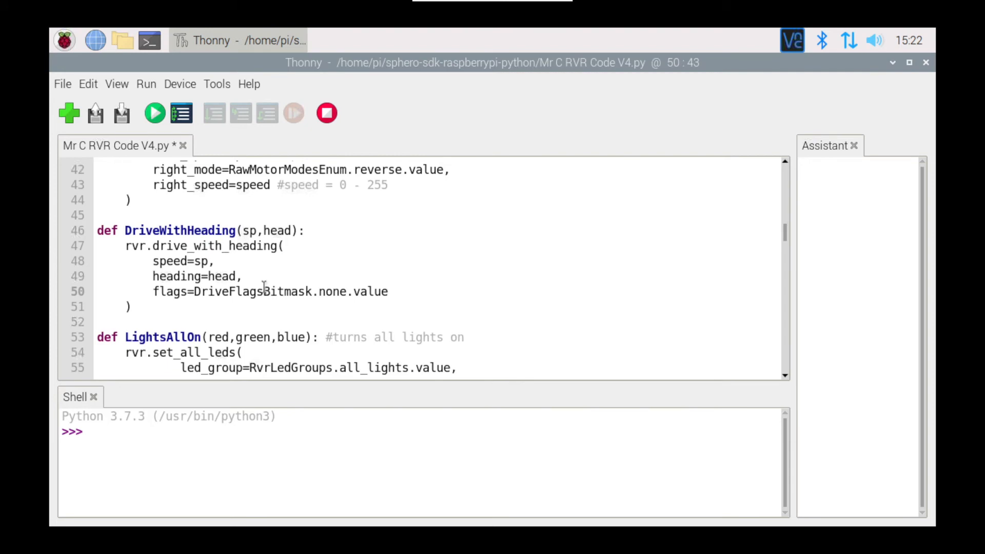
Scroll to the try block containing DriveForward, MotorsStop and DriveReverse
scroll(down, 3)
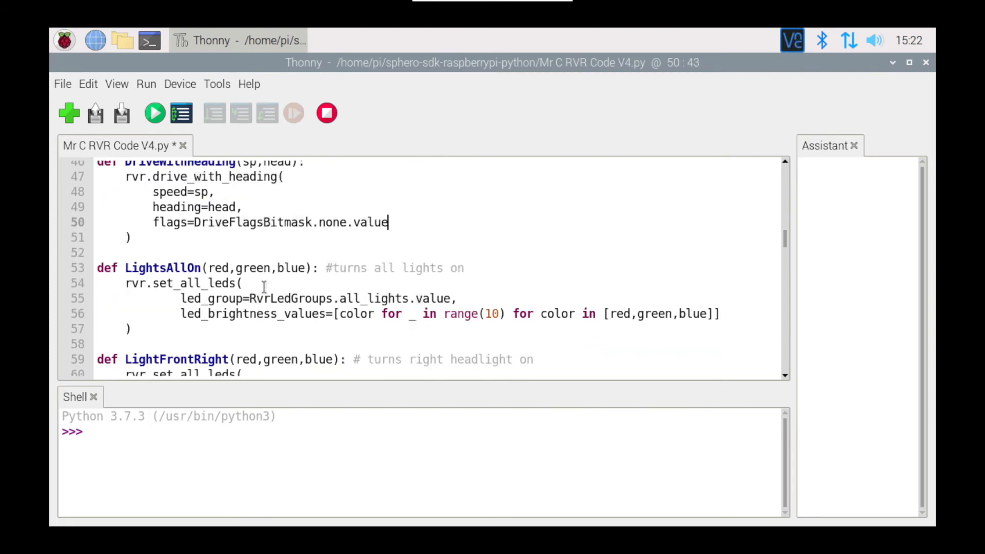
scroll(down, 3)
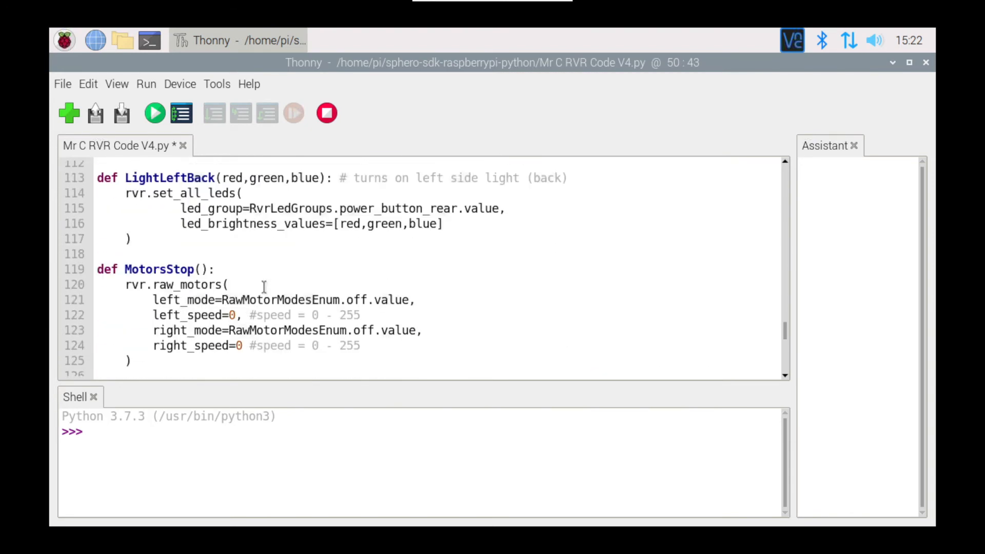
scroll(down, 3)
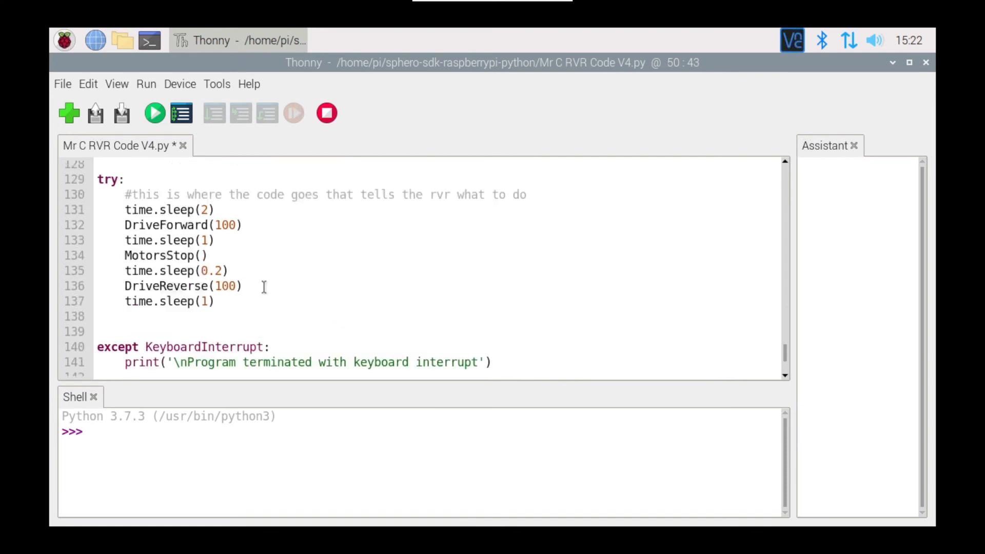
scroll(up, 3)
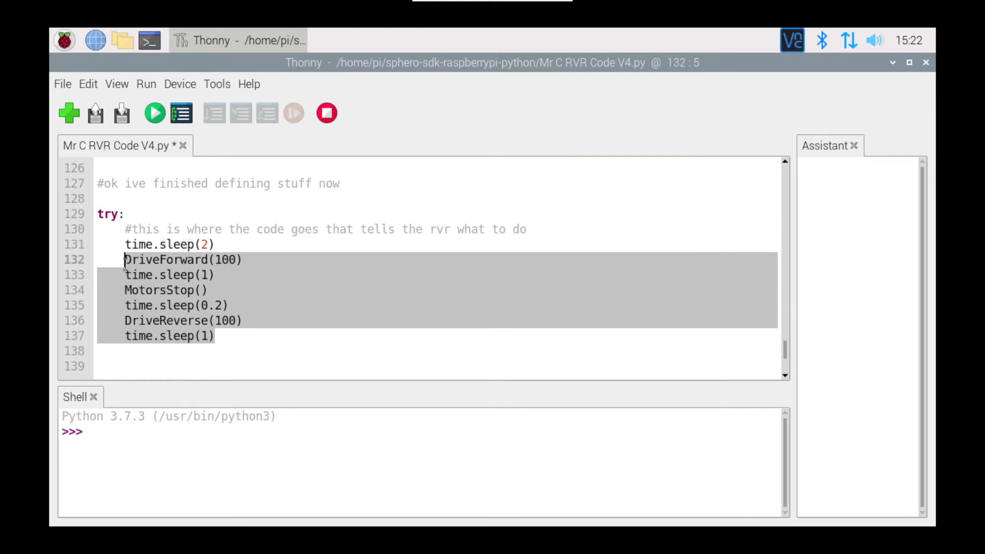
Replace the old drive, stop and reverse lines with rvr.reset_yaw()
key(Delete)
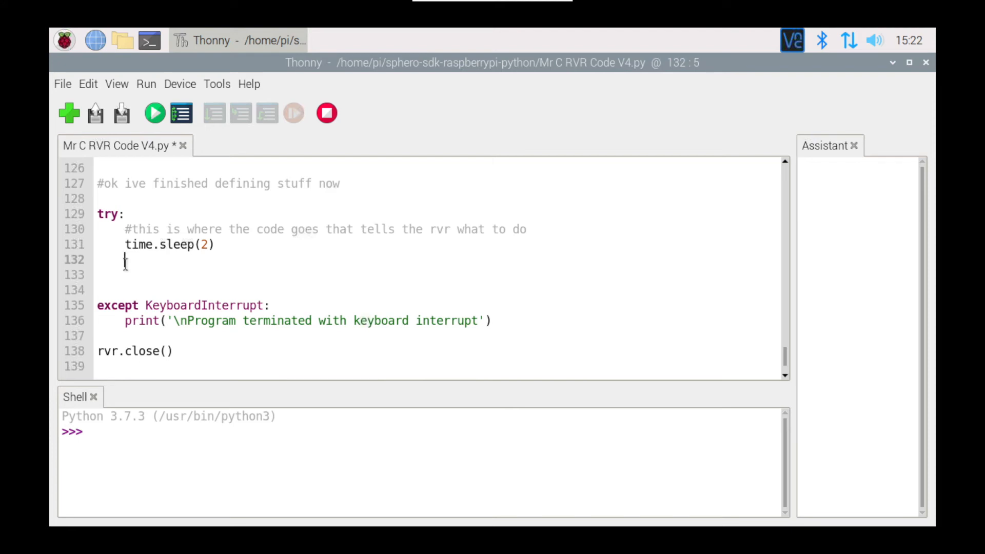
text(rvr.)
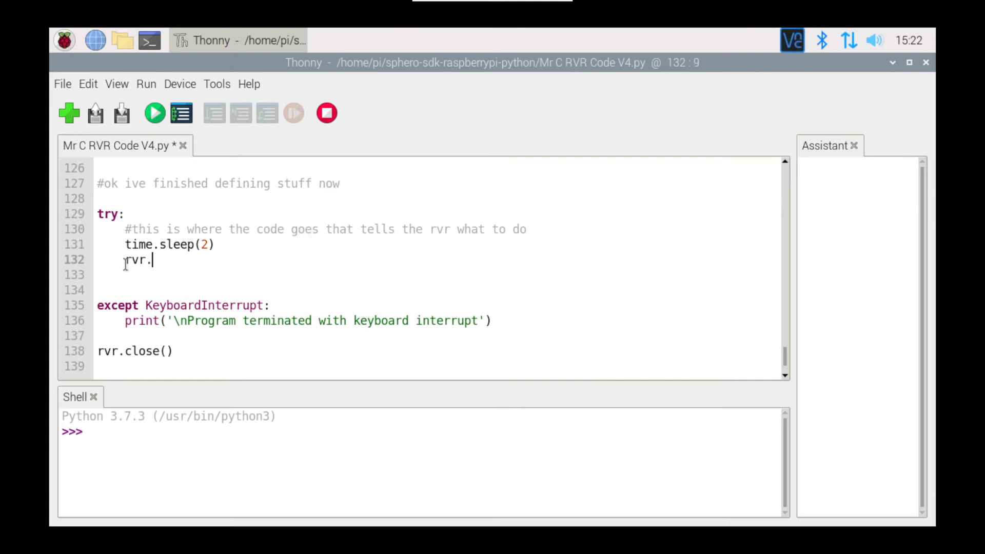
text(reset)
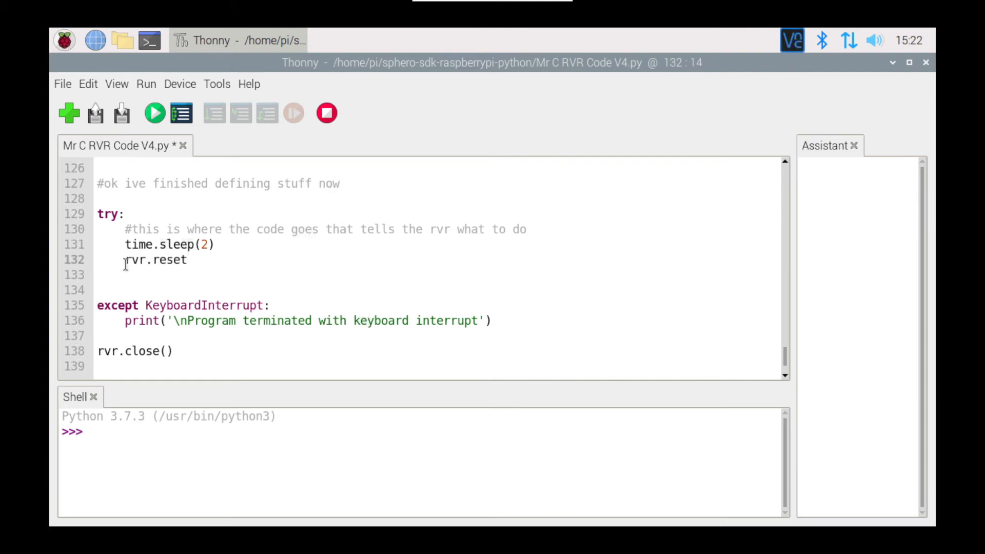
text(_)
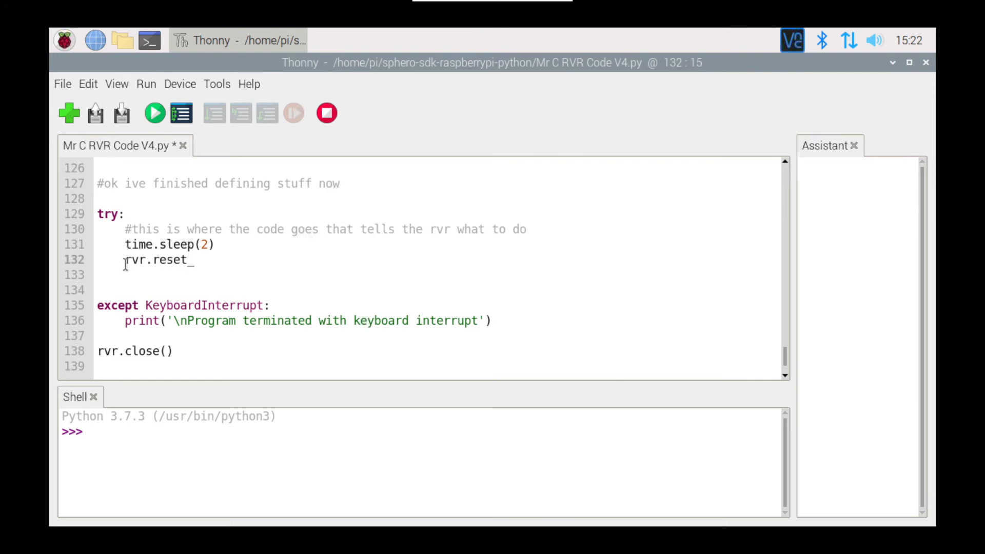
text(yaw()
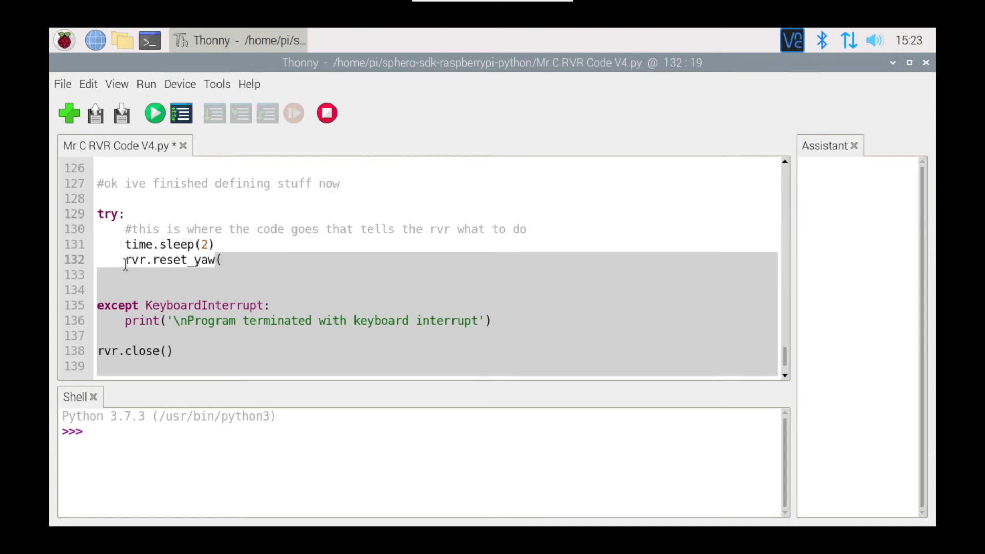
text())
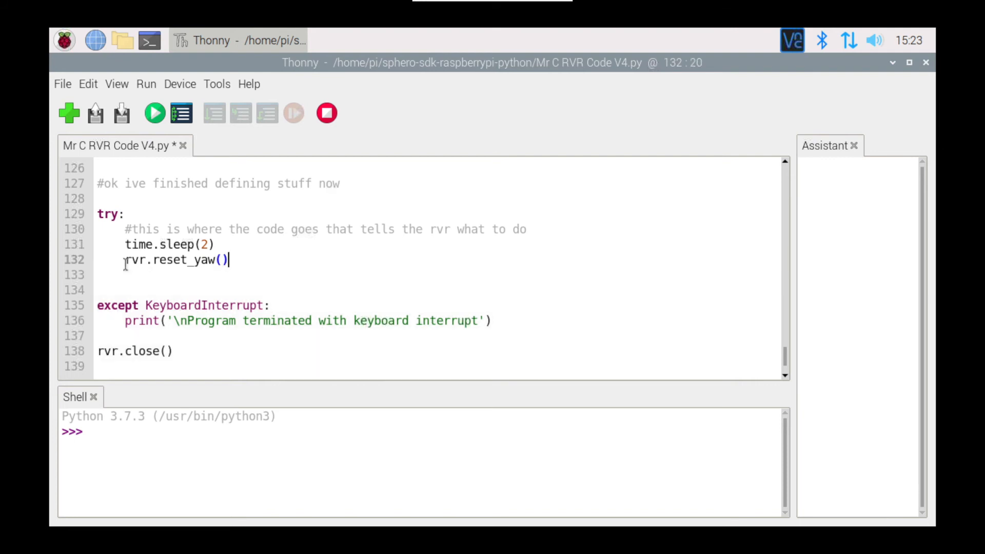
key(Return)
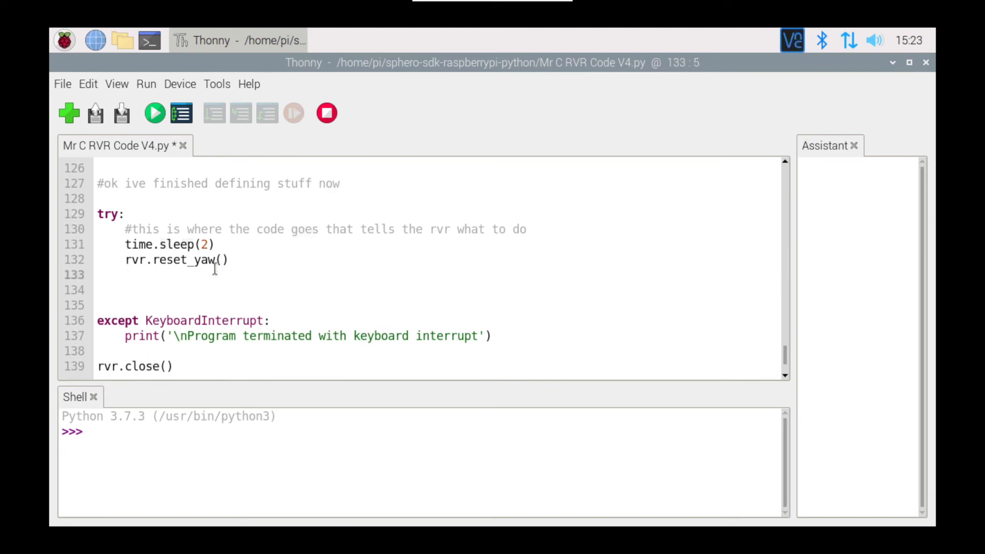
Add the call DriveWithHeading(50,0) below the yaw reset
text(Dr)
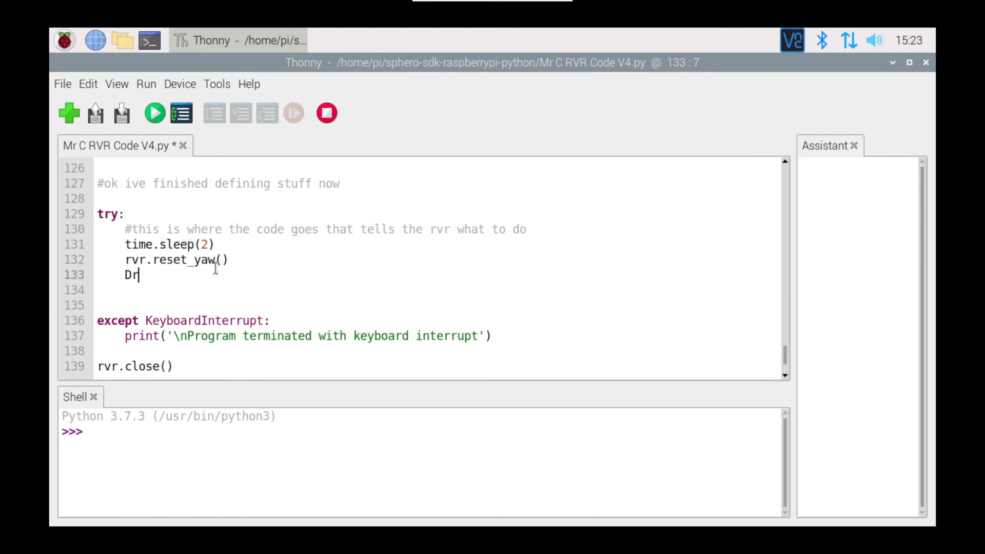
text(ive)
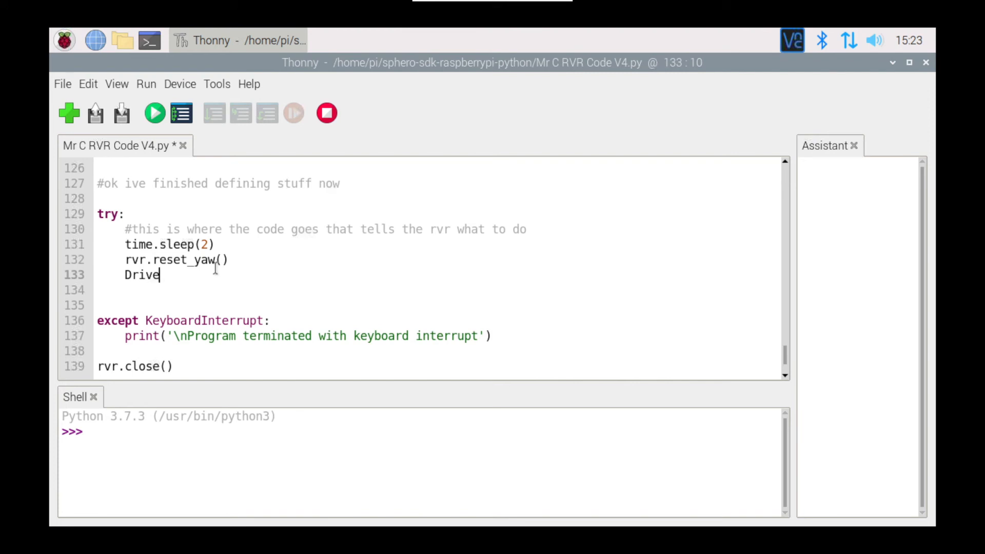
text(WithHead)
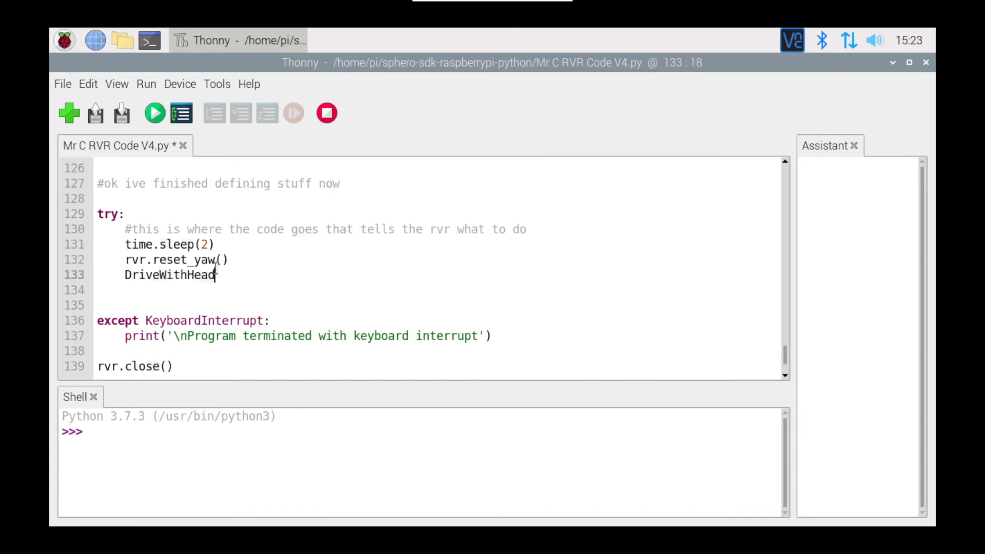
text(ing)
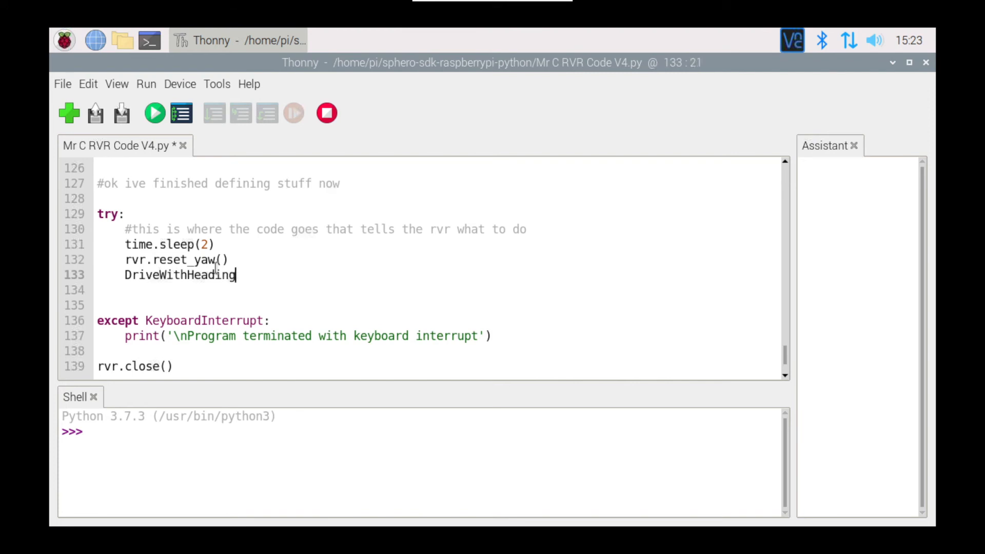
text((50)
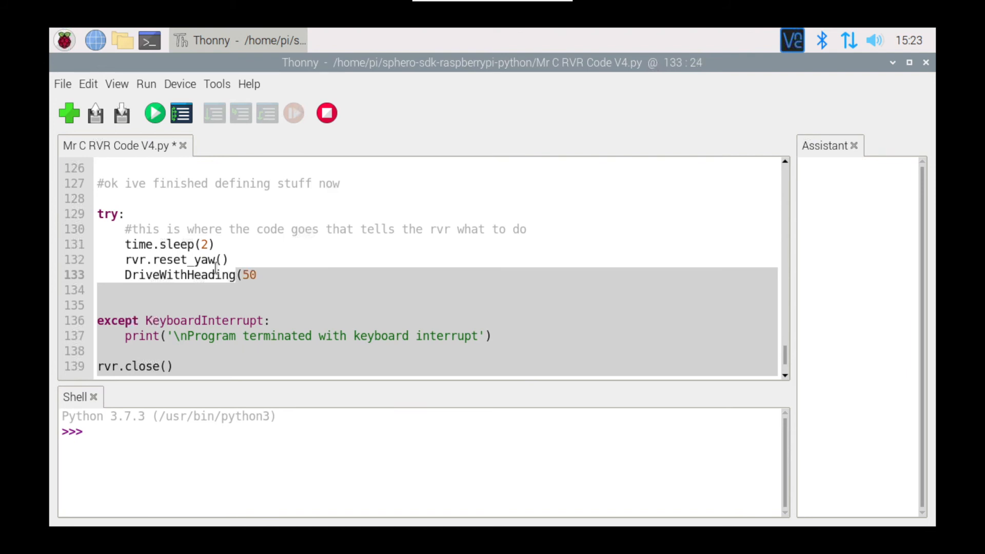
click(257, 274)
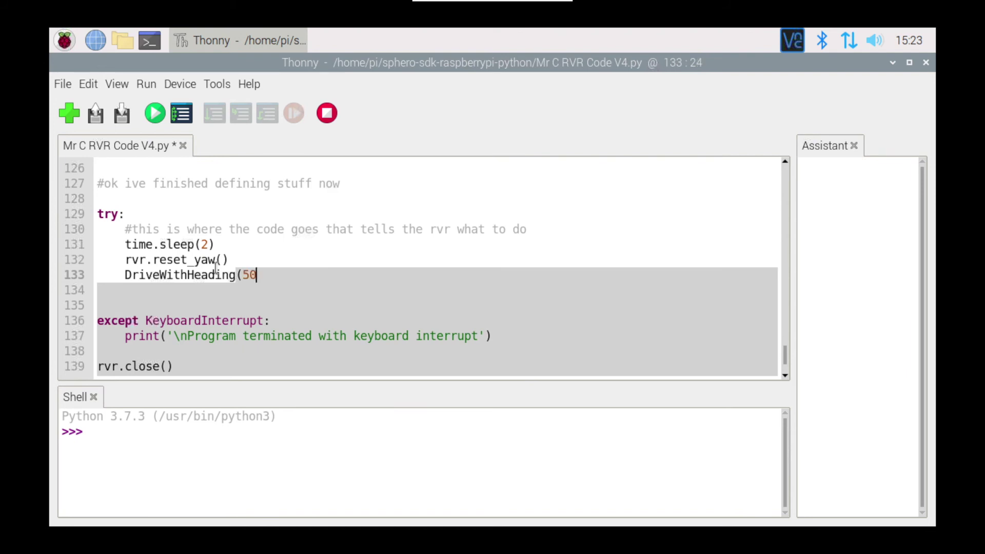
text(,0)
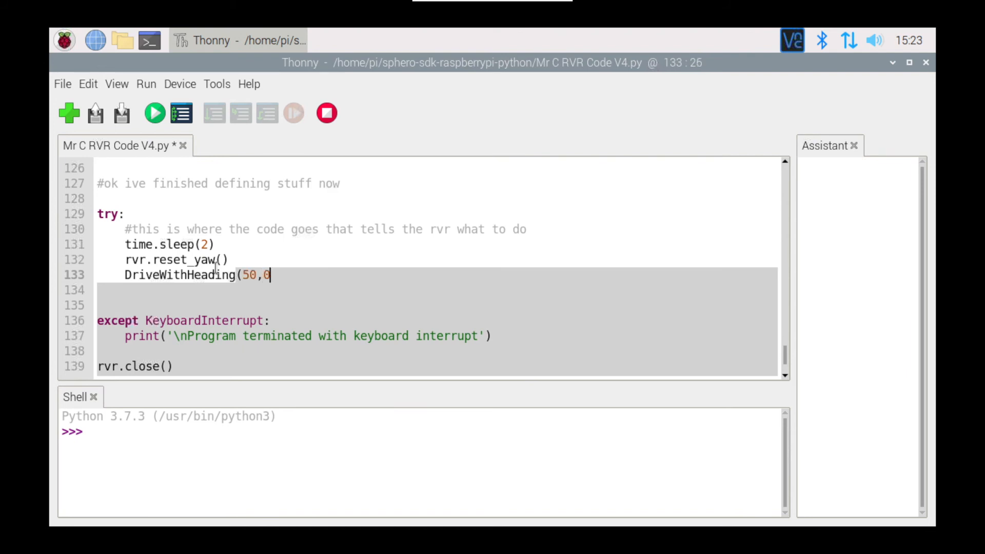
text())
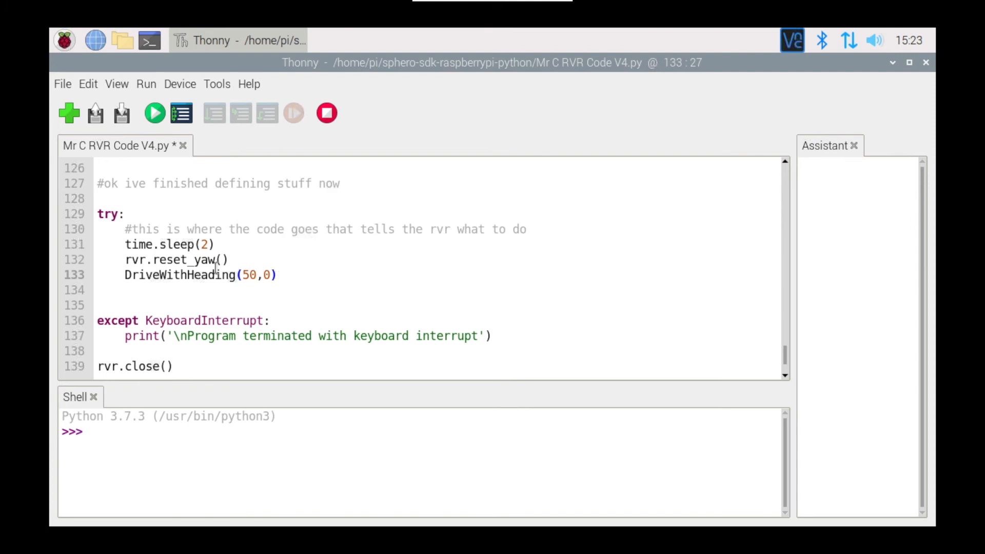
key(Return)
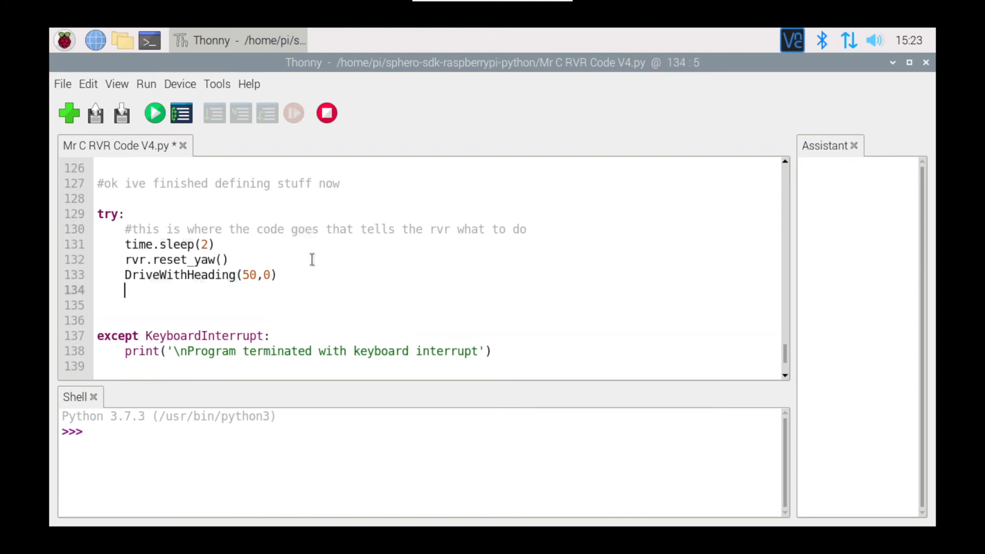
Follow it with time.sleep(0.5) and start a new line
text(time.sle)
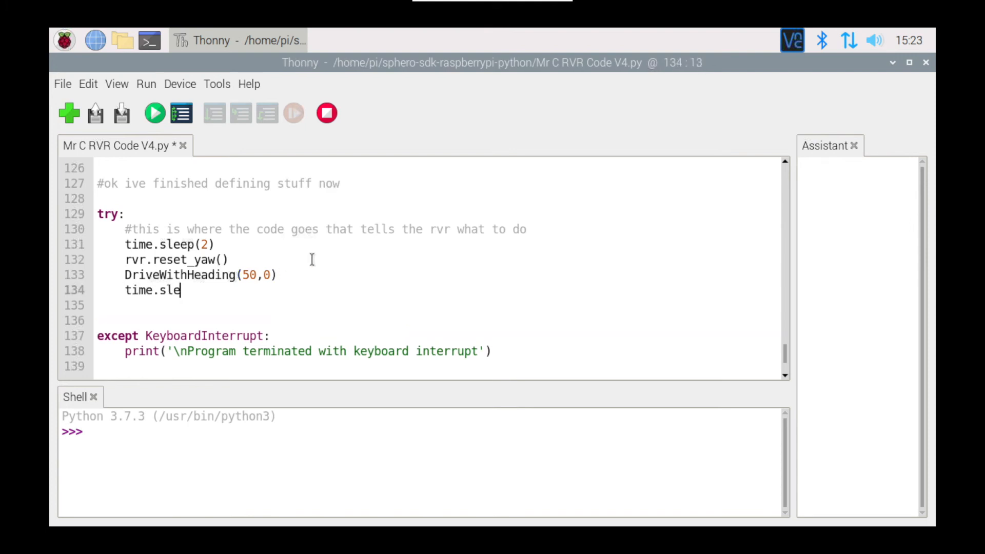
text(ep(0.)
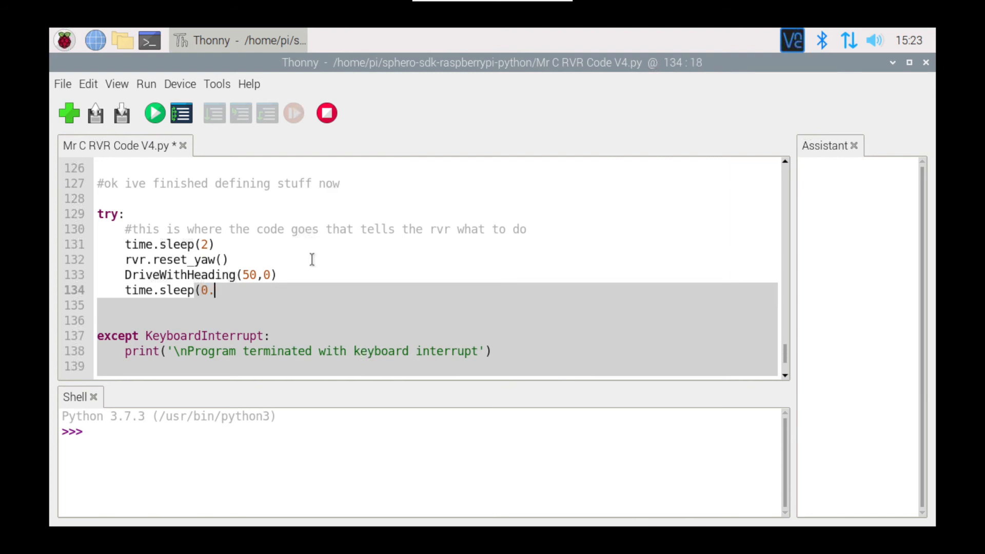
text(5))
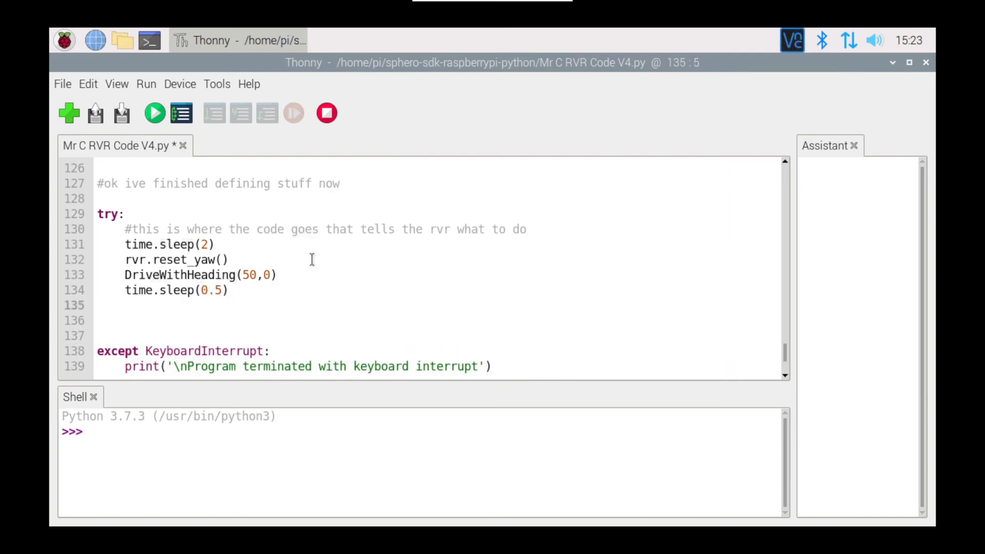
click(124, 304)
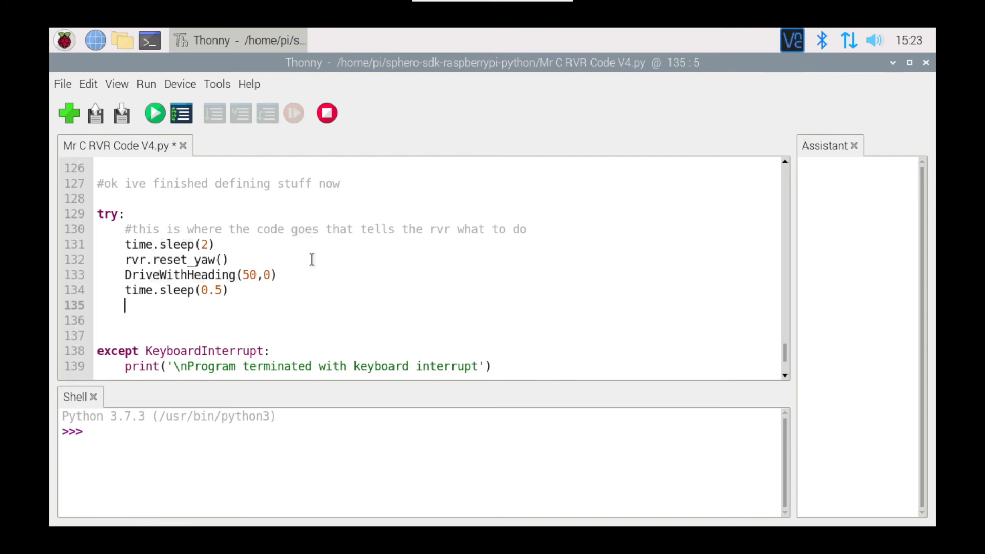
Add the call DriveWithHeading(50,90) on line 135
text(Dr)
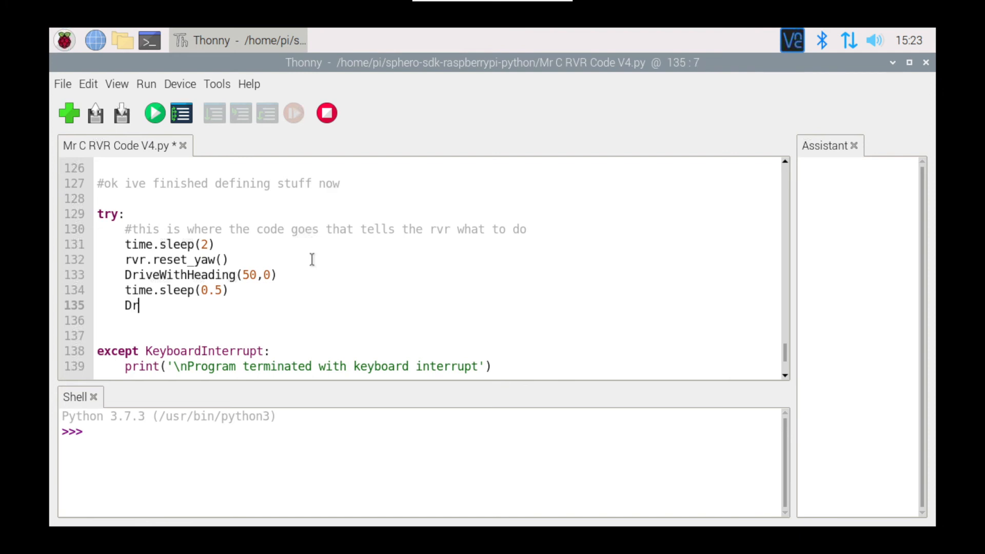
text(iveW)
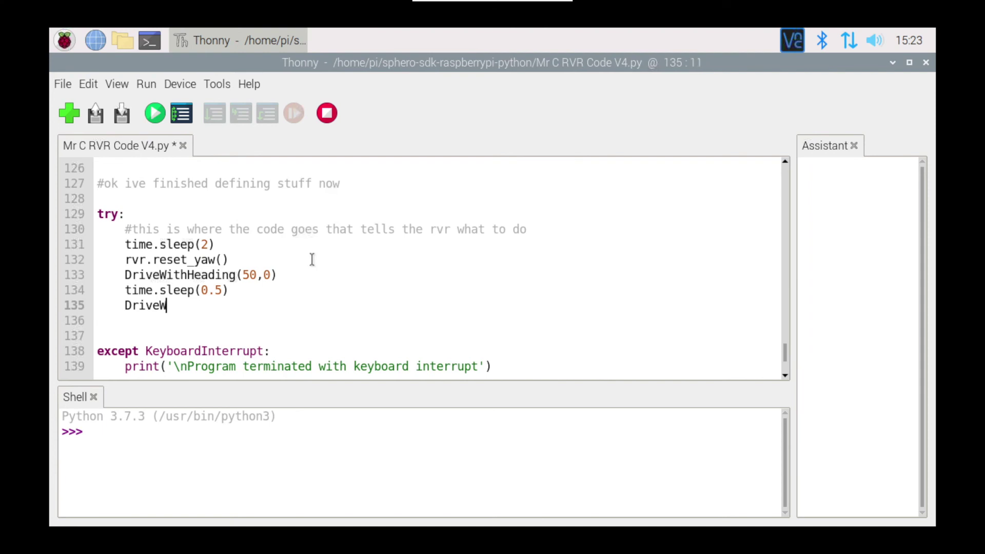
text(ithHead)
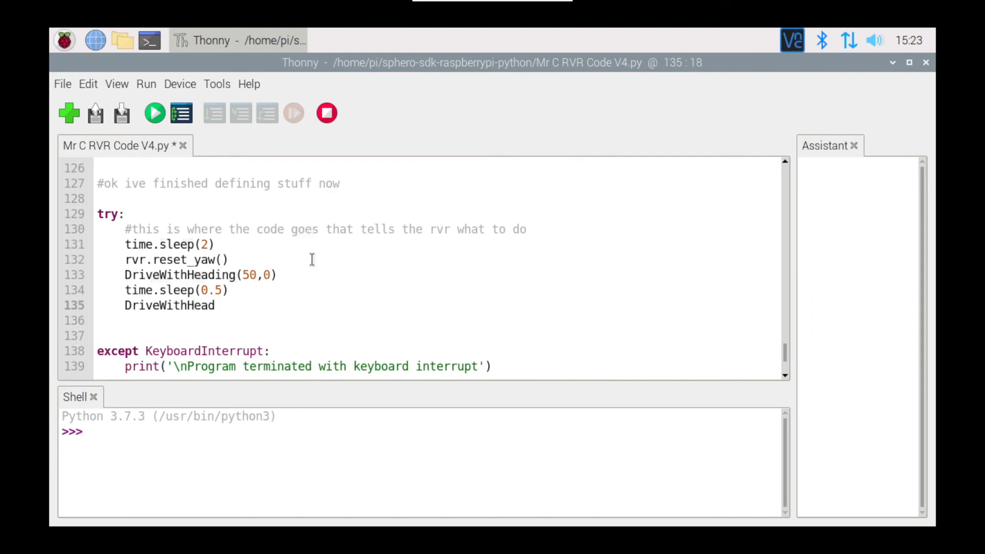
text(ing)
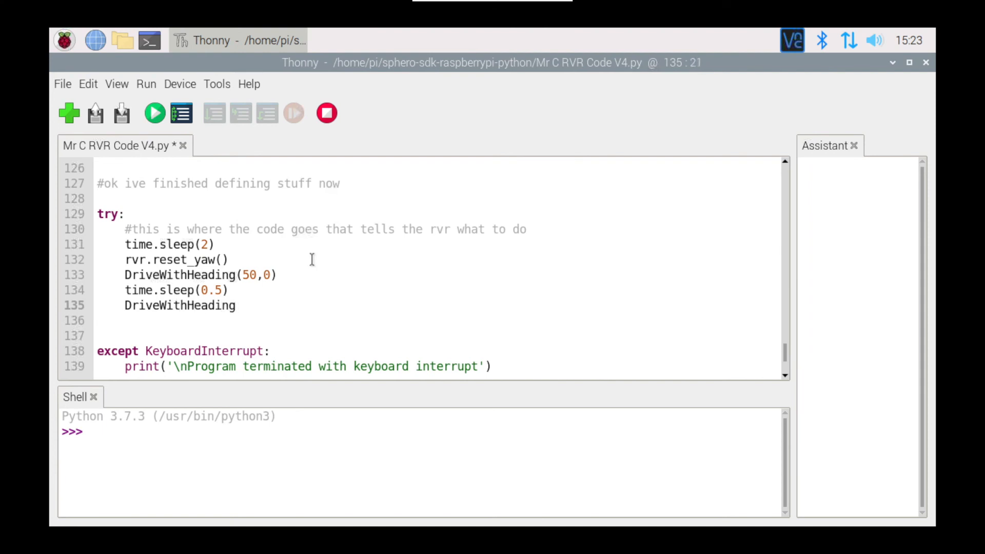
text(()
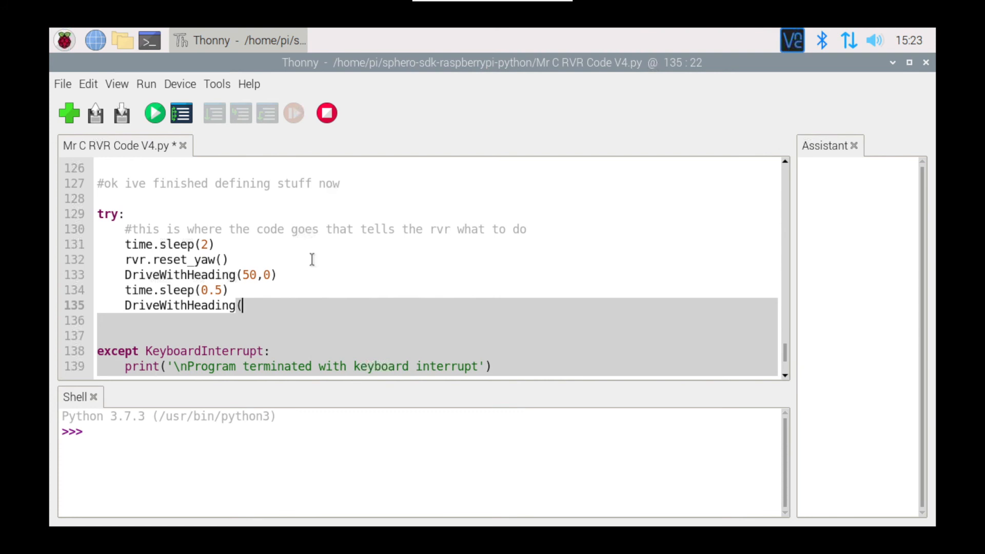
text(50,)
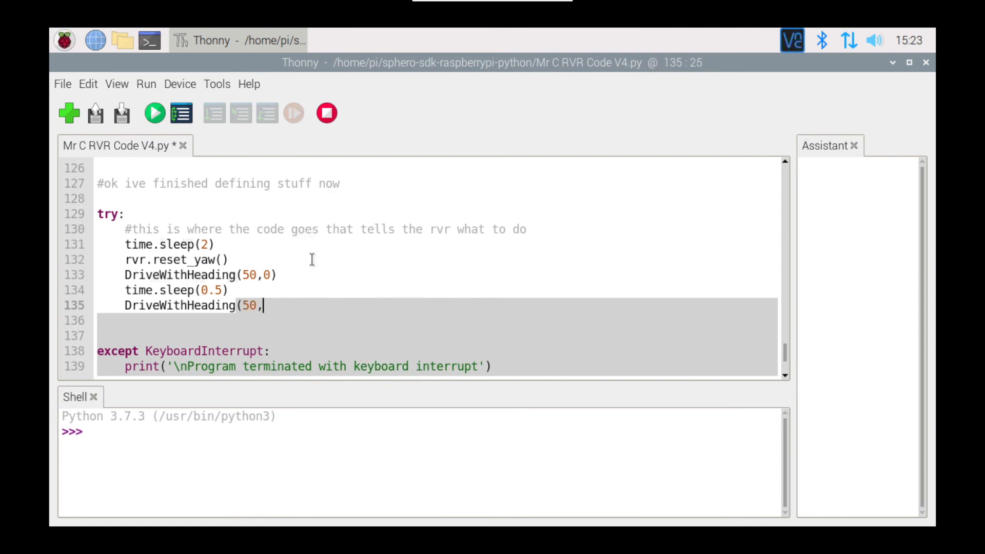
text(90)
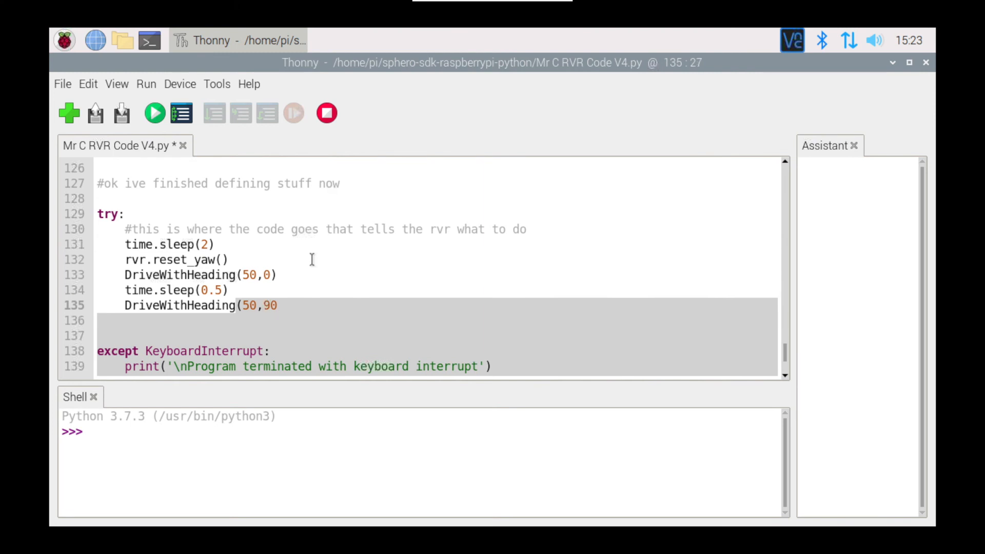
text())
click(434, 320)
text(tim)
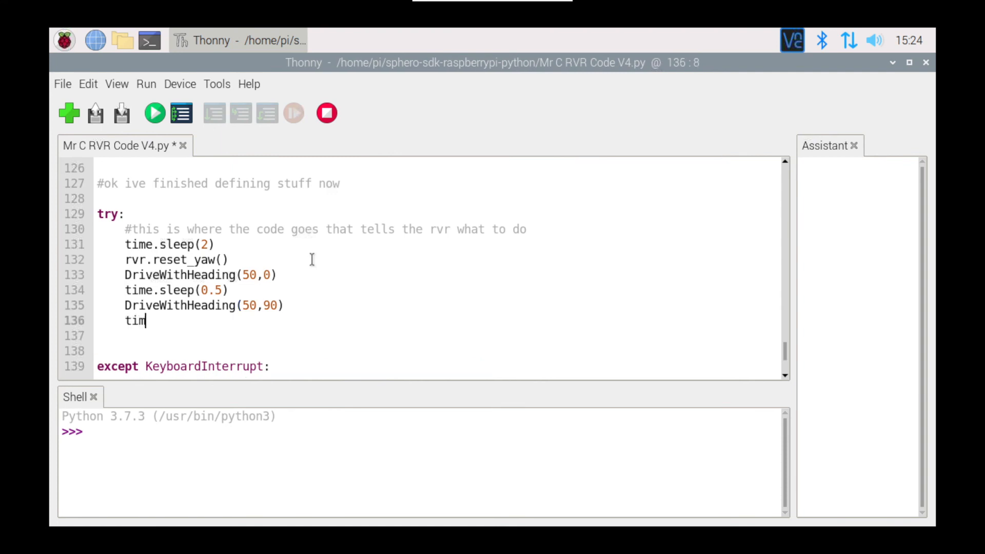
Follow it with time.sleep(0.5) on line 136
text(e.slee)
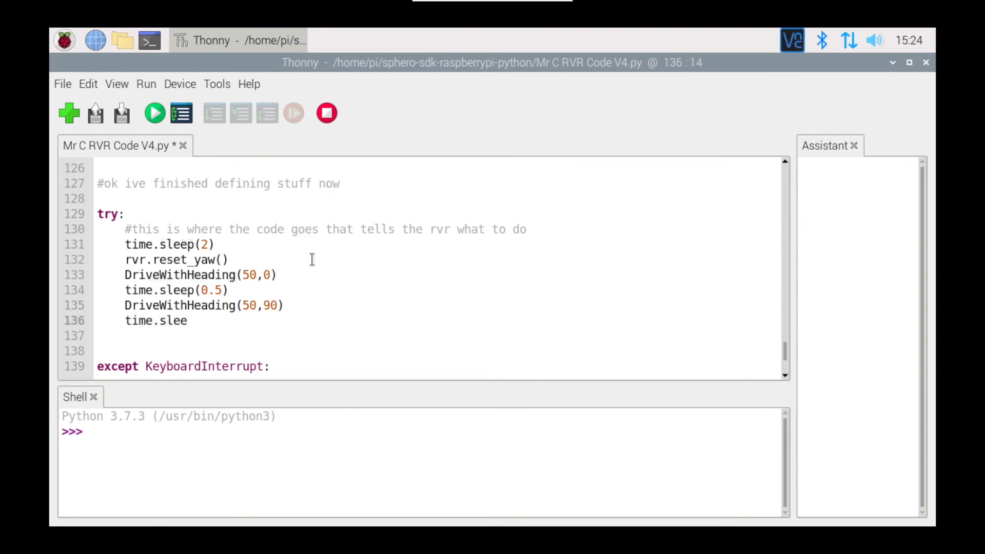
text(p()
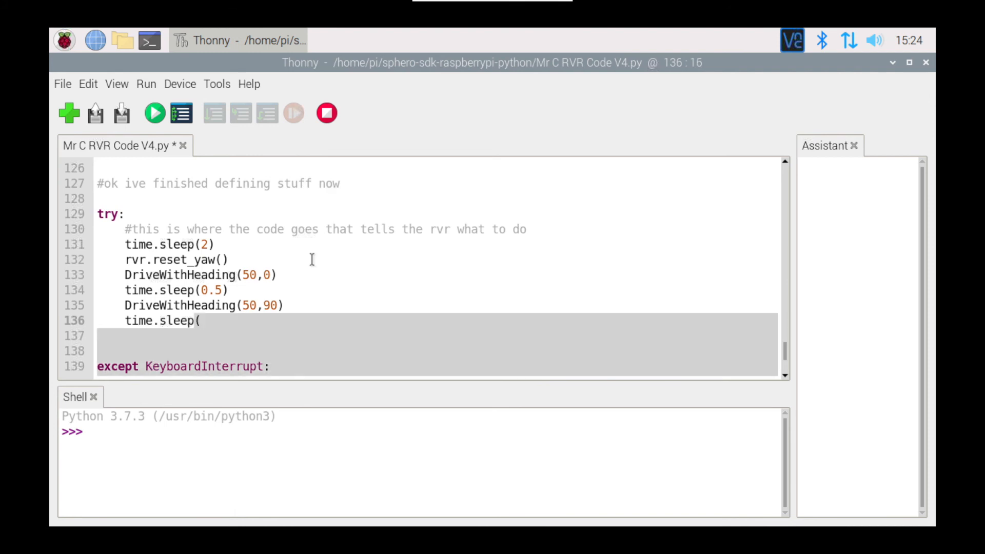
text(0.5))
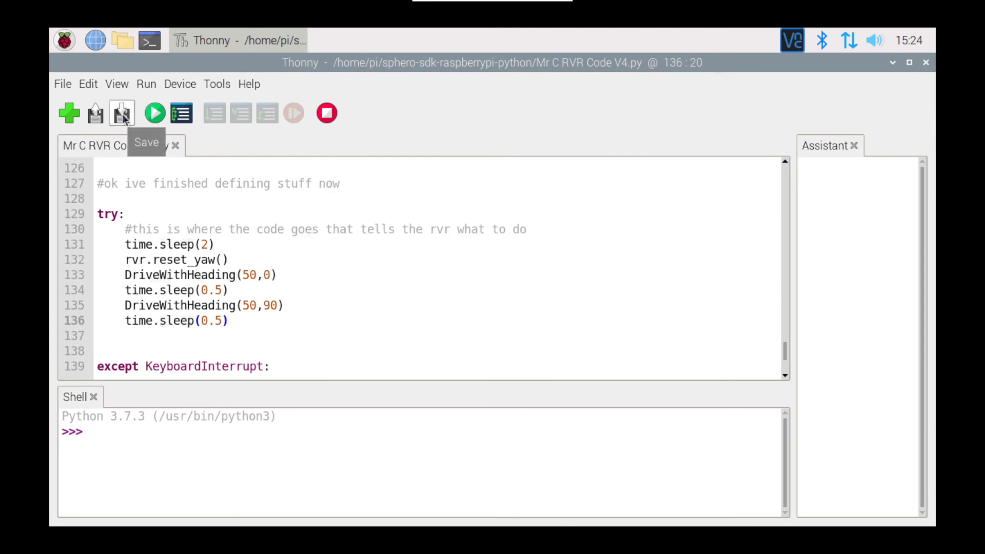
Save the Mr C RVR Code V4 script and run it in Thonny
click(153, 112)
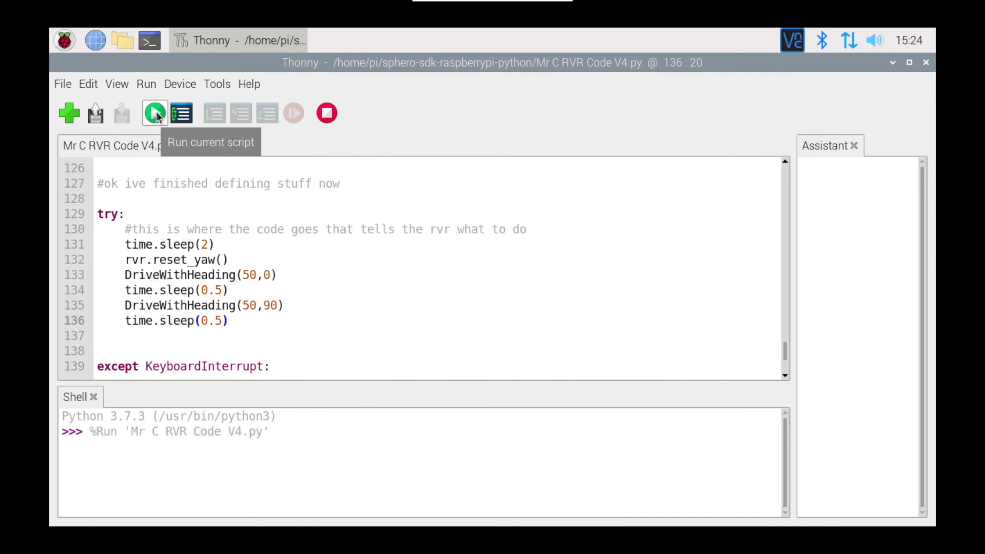
click(154, 113)
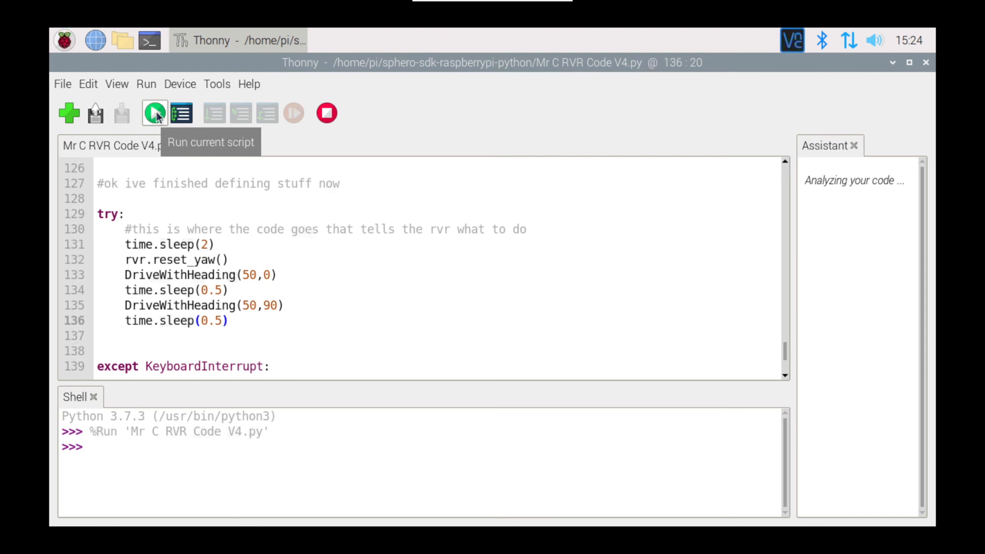